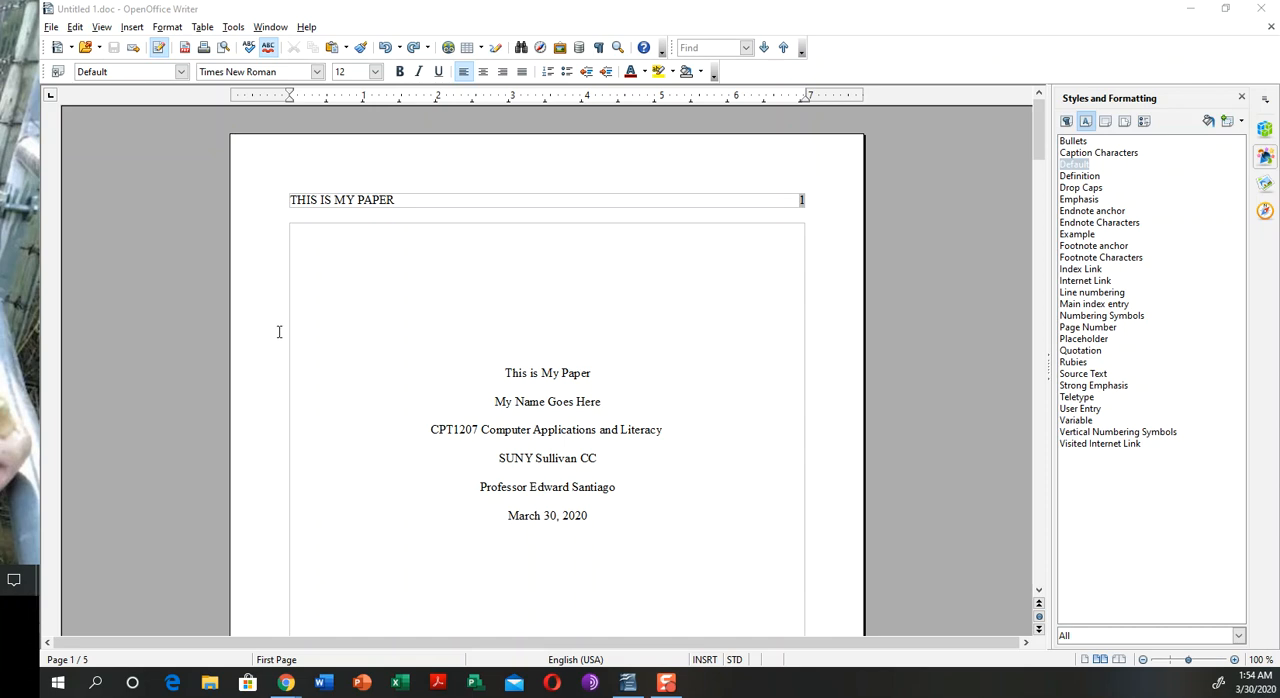
mouse_move(349, 361)
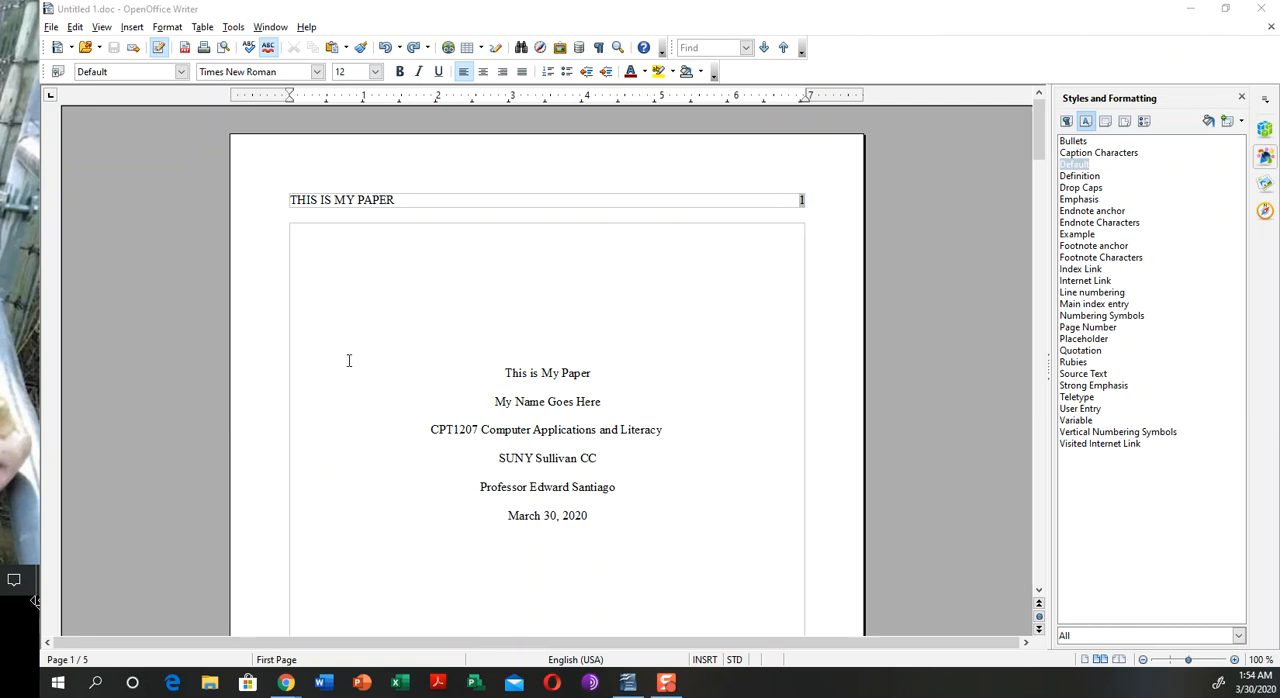
mouse_move(448, 315)
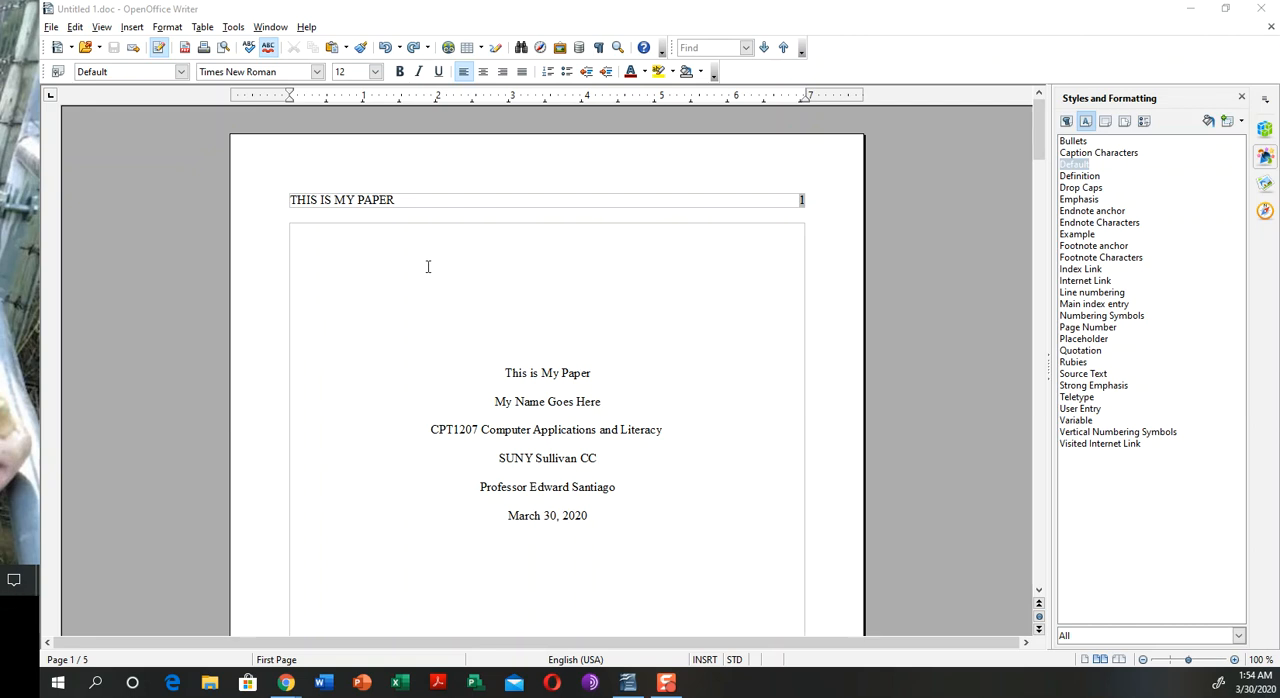
mouse_move(402, 266)
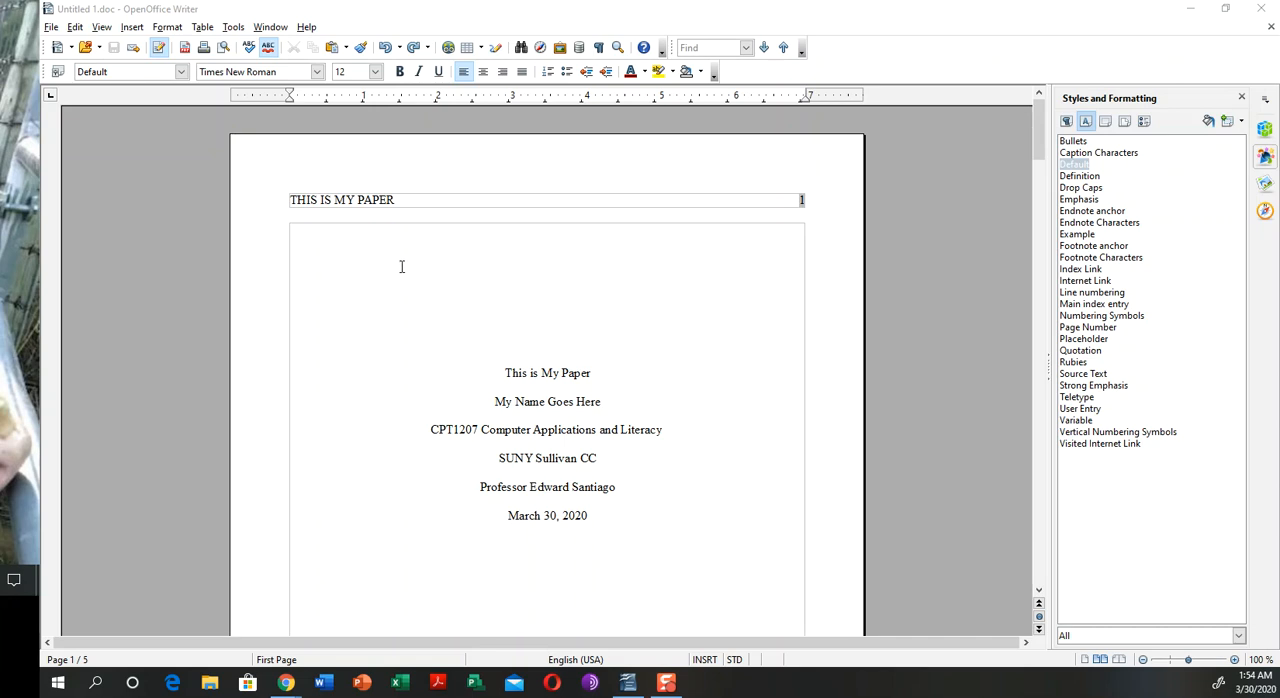
mouse_move(40, 600)
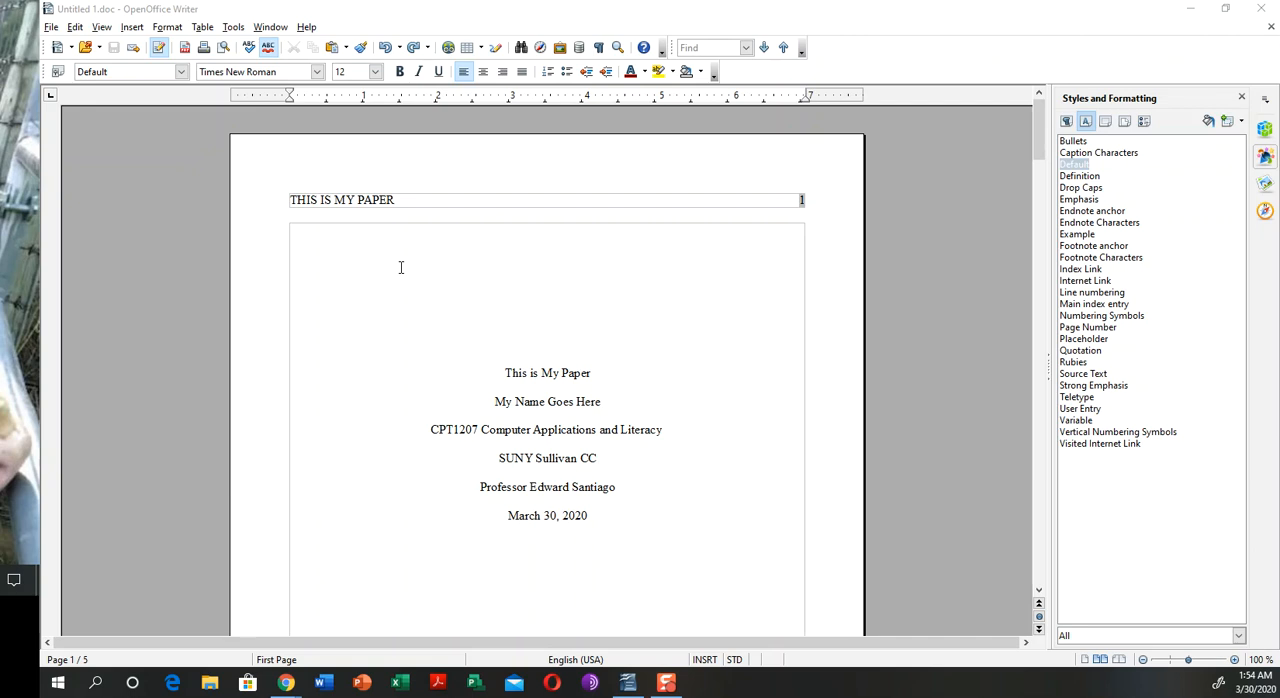
mouse_move(576, 390)
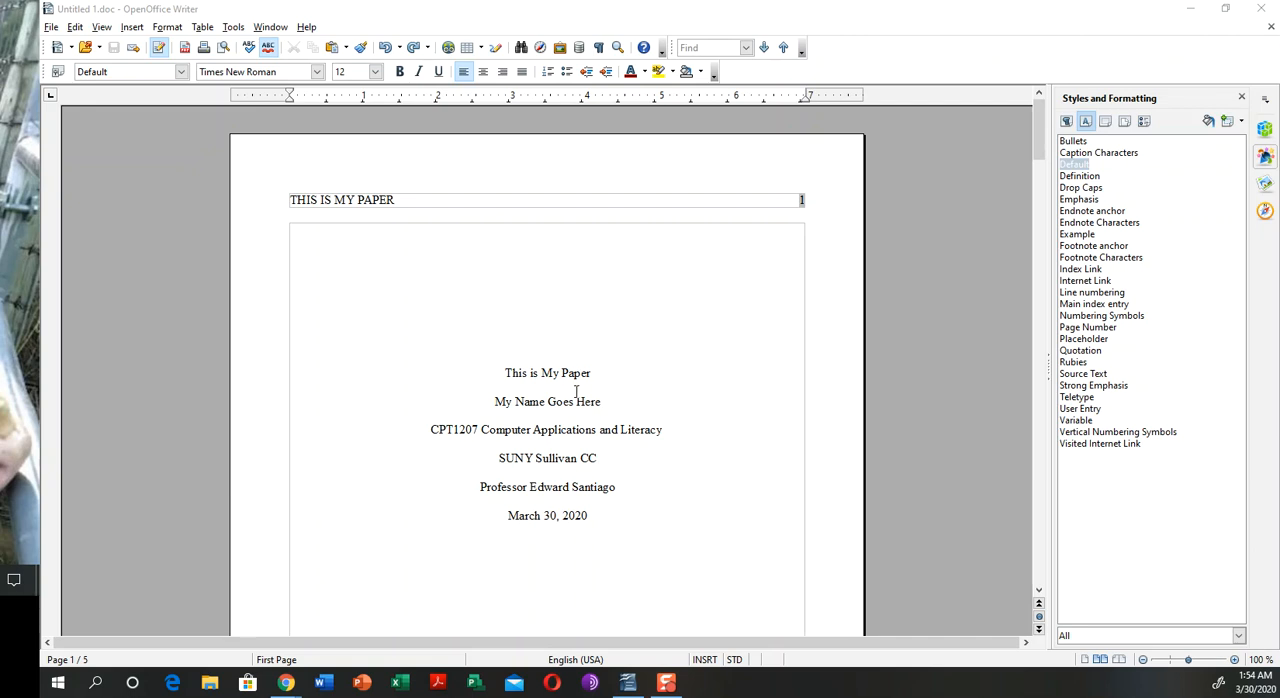
Create a new blank text document, Untitled 1, from the File > New menu
scroll(down, 3)
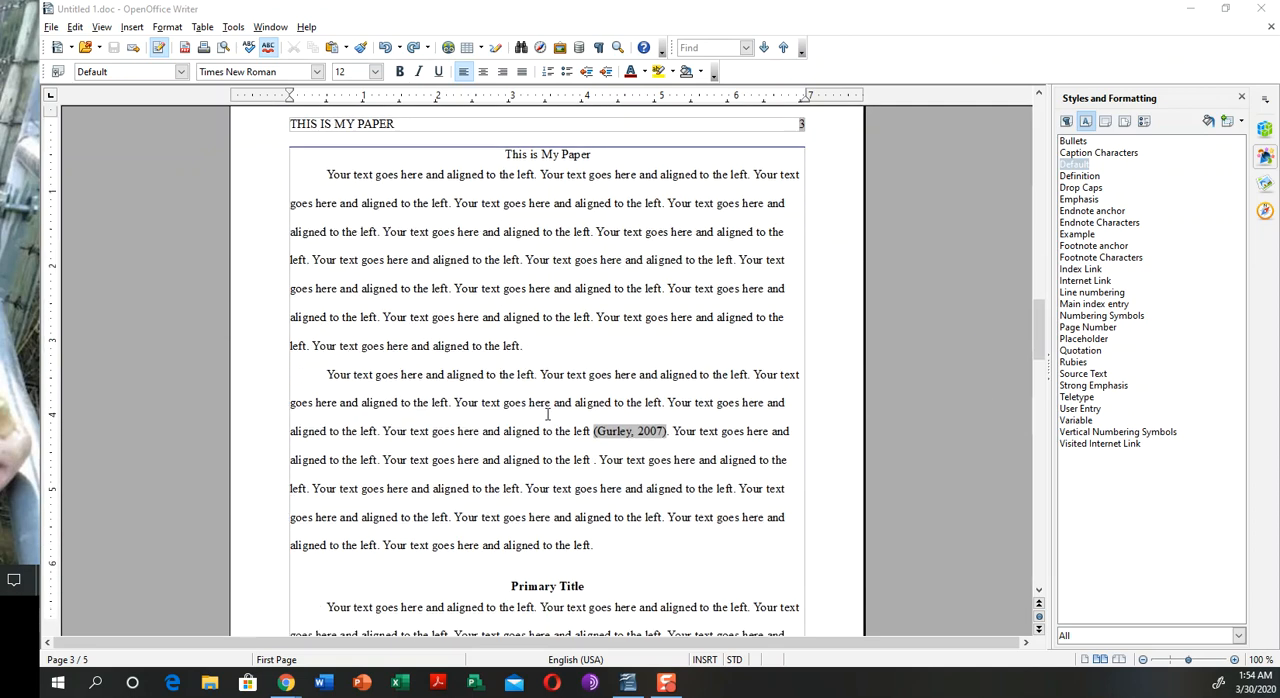
scroll(down, 3)
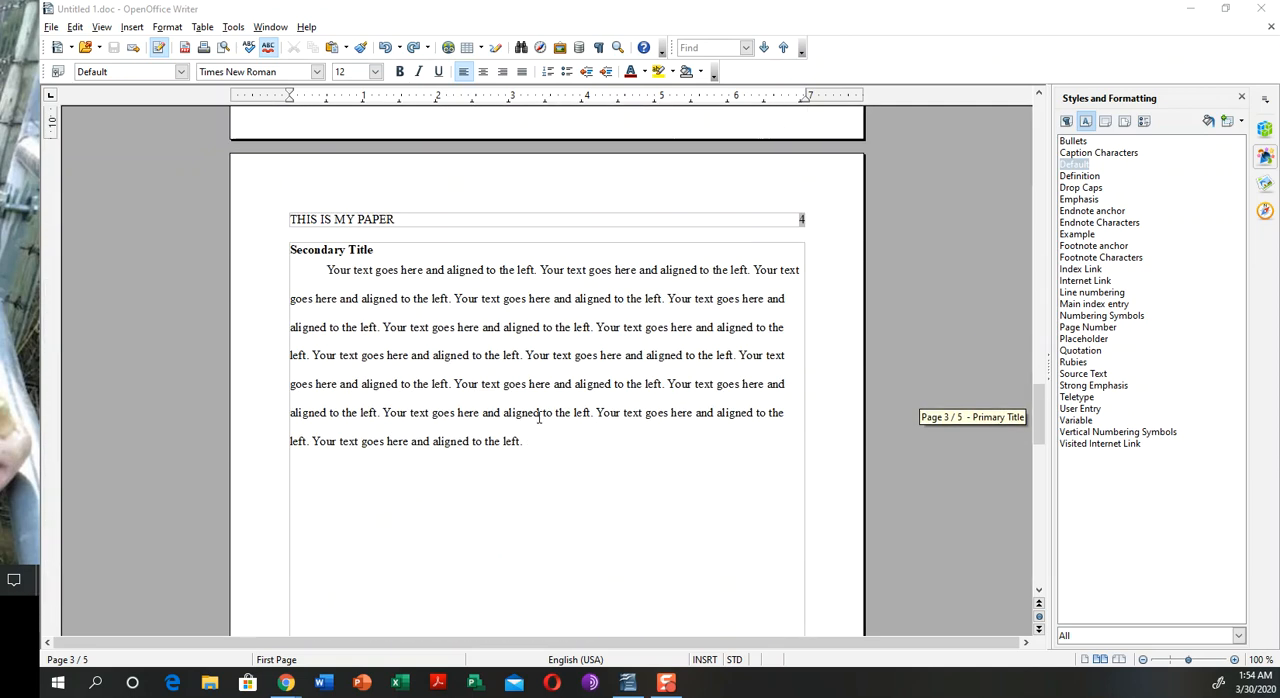
scroll(down, 3)
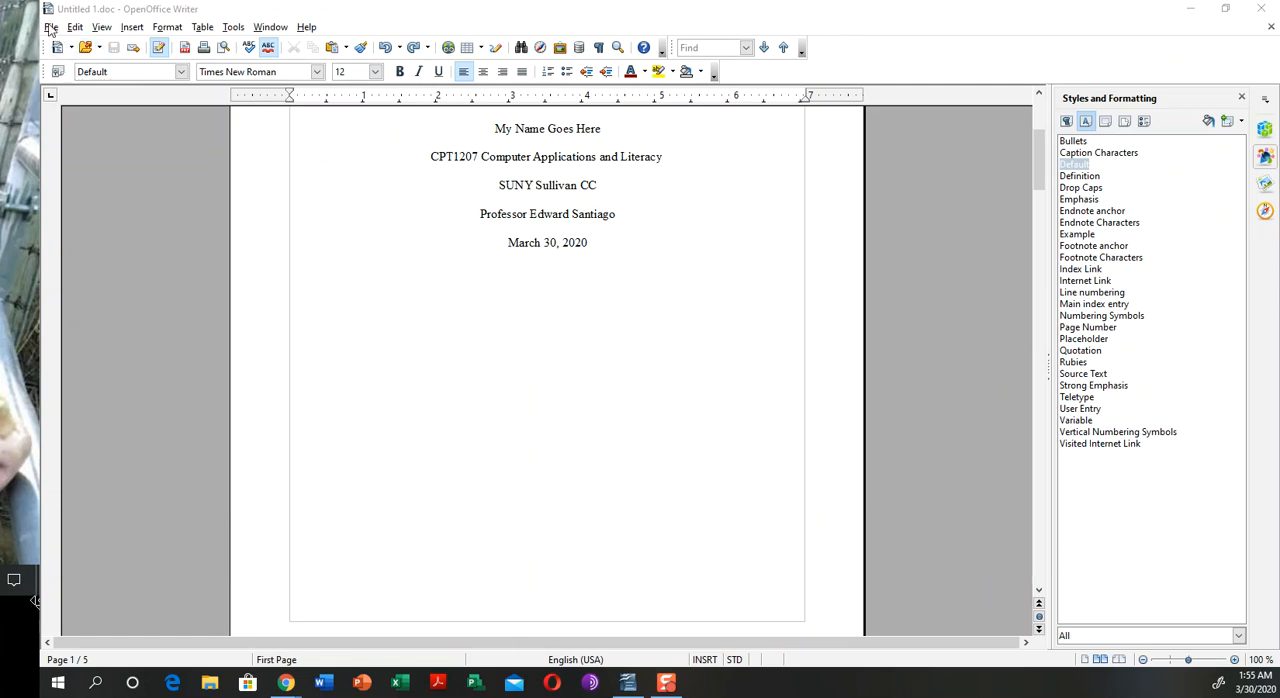
click(42, 26)
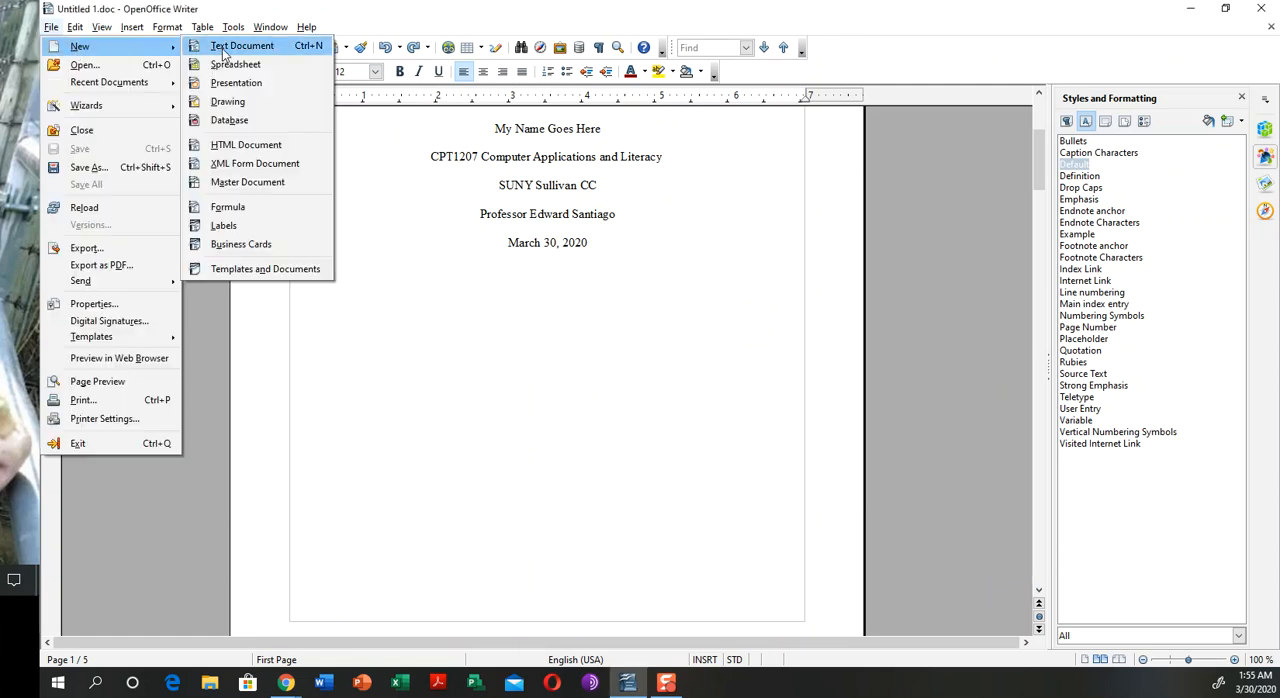
mouse_move(286, 57)
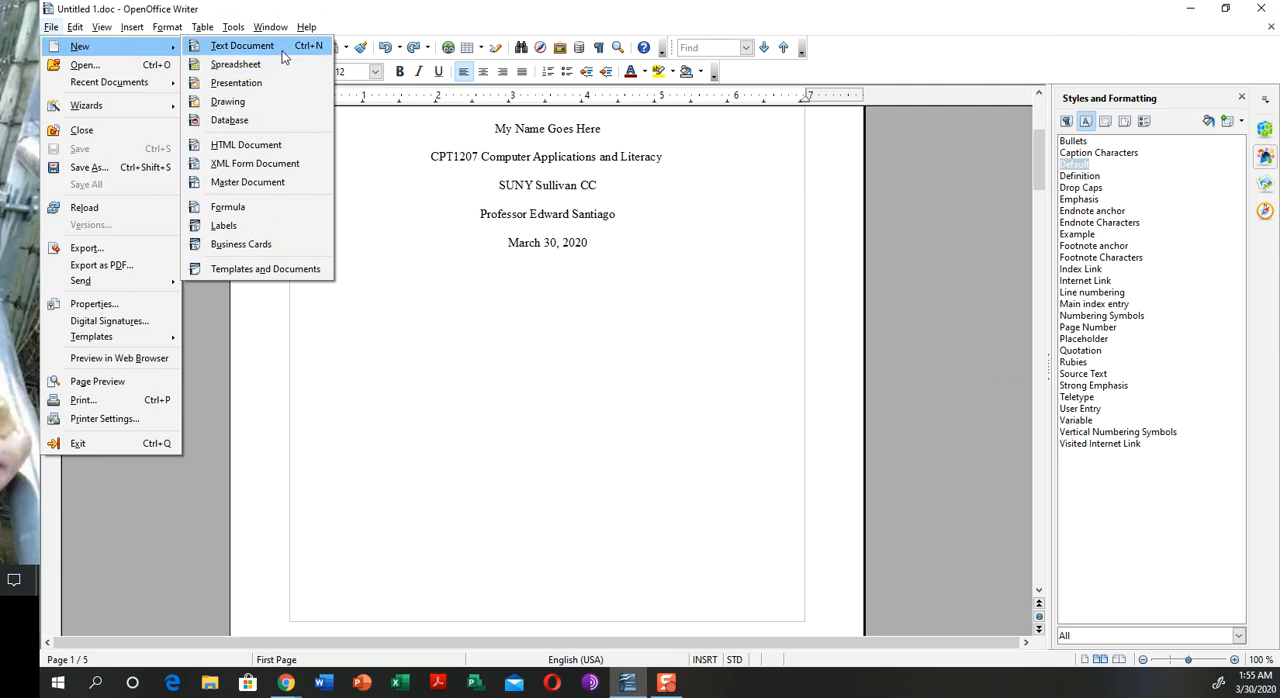
click(237, 46)
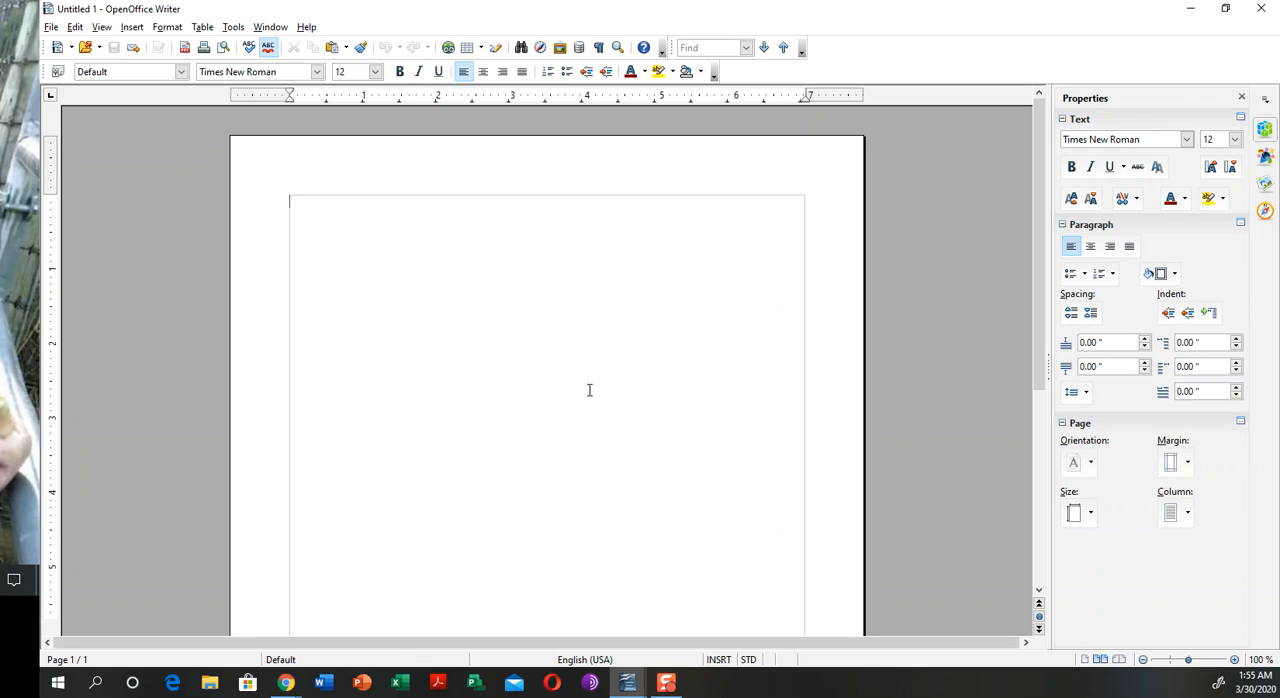
mouse_move(577, 484)
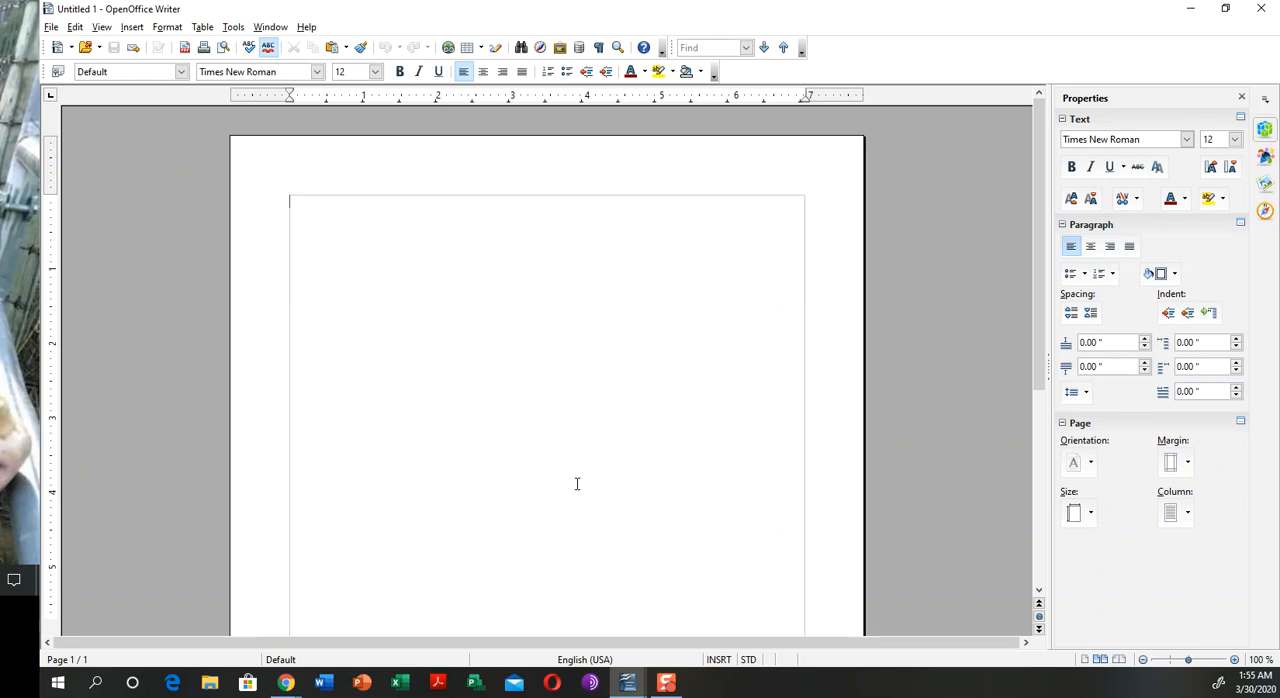
Type the title 'Title of The Paper', the name line, and course 'CPT 1212' on separate lines
text(T)
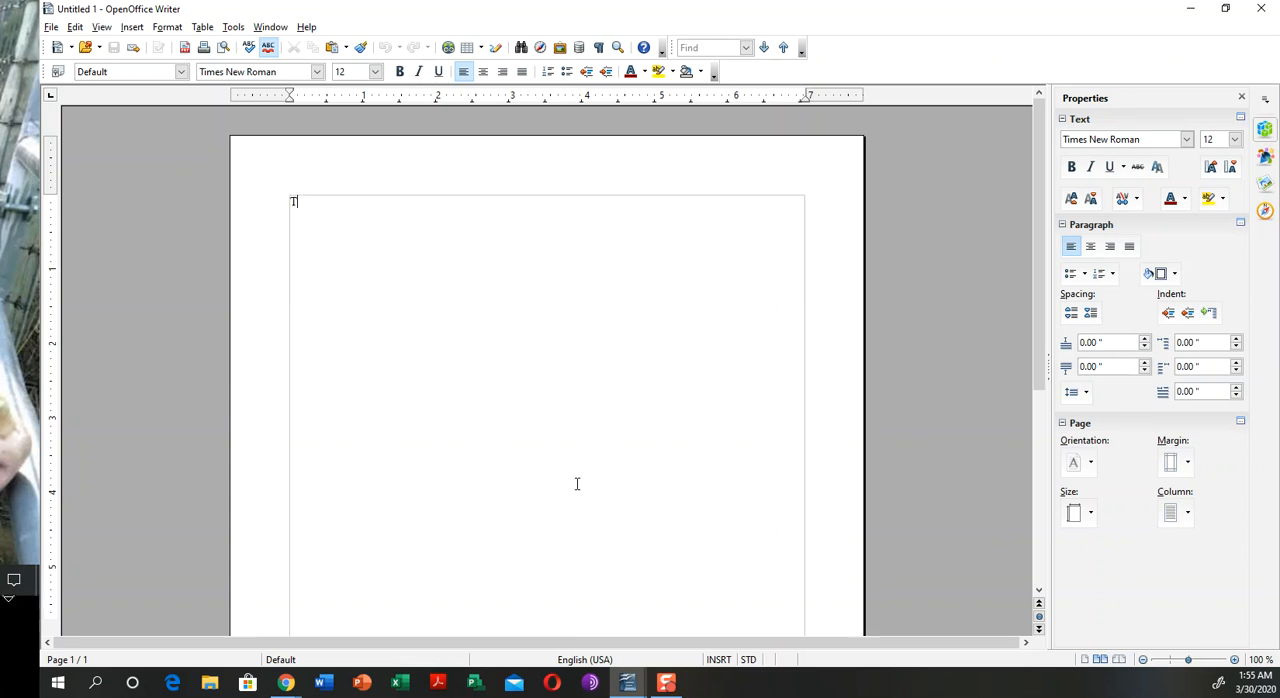
text(itle)
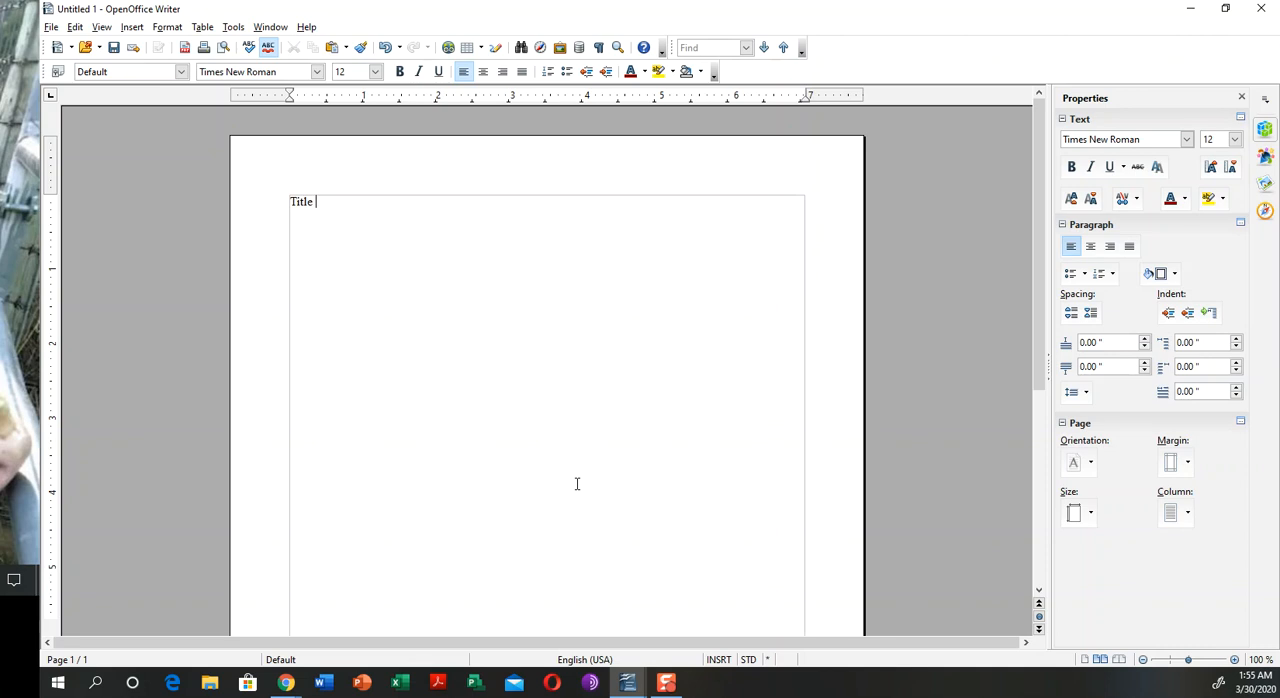
text(of T)
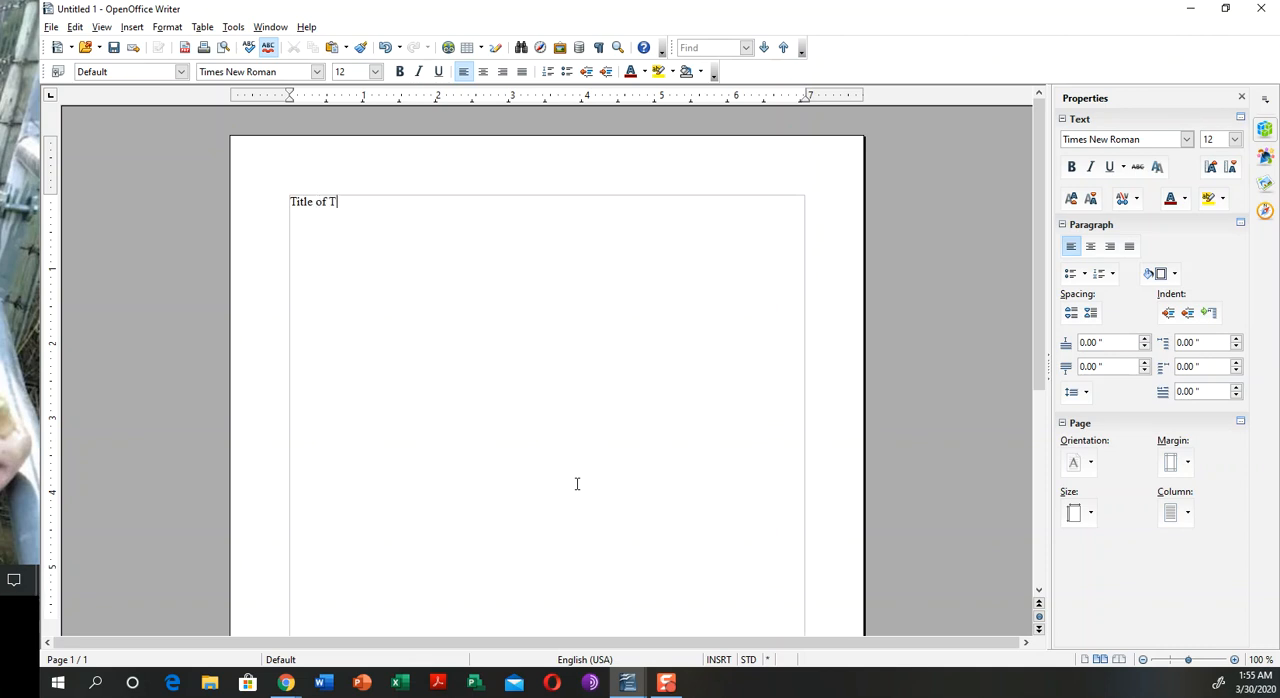
text(he Paper)
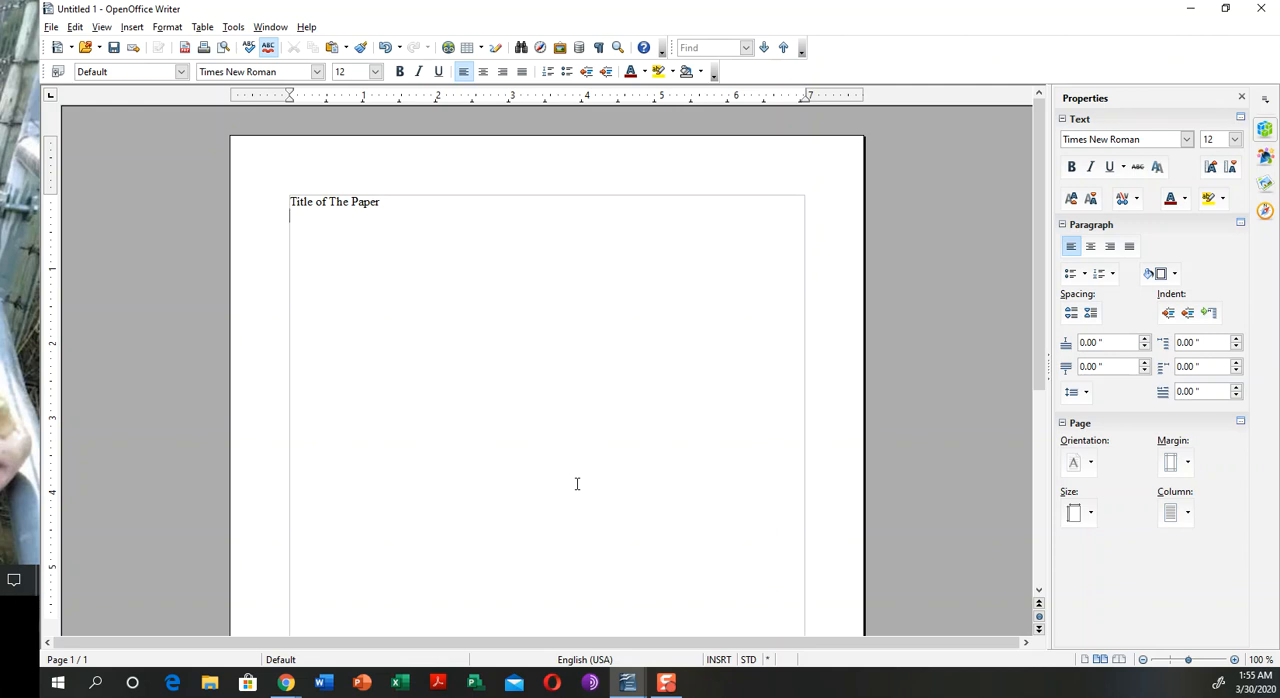
text(Your Name Goes H)
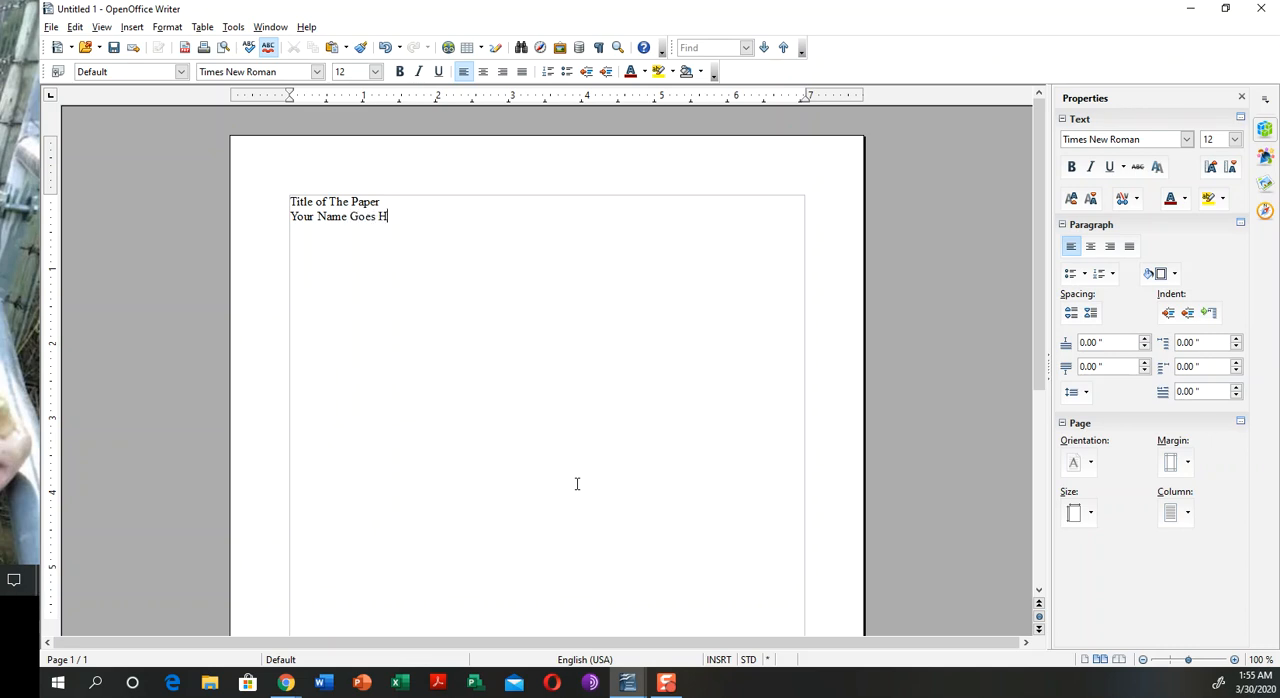
text(ere)
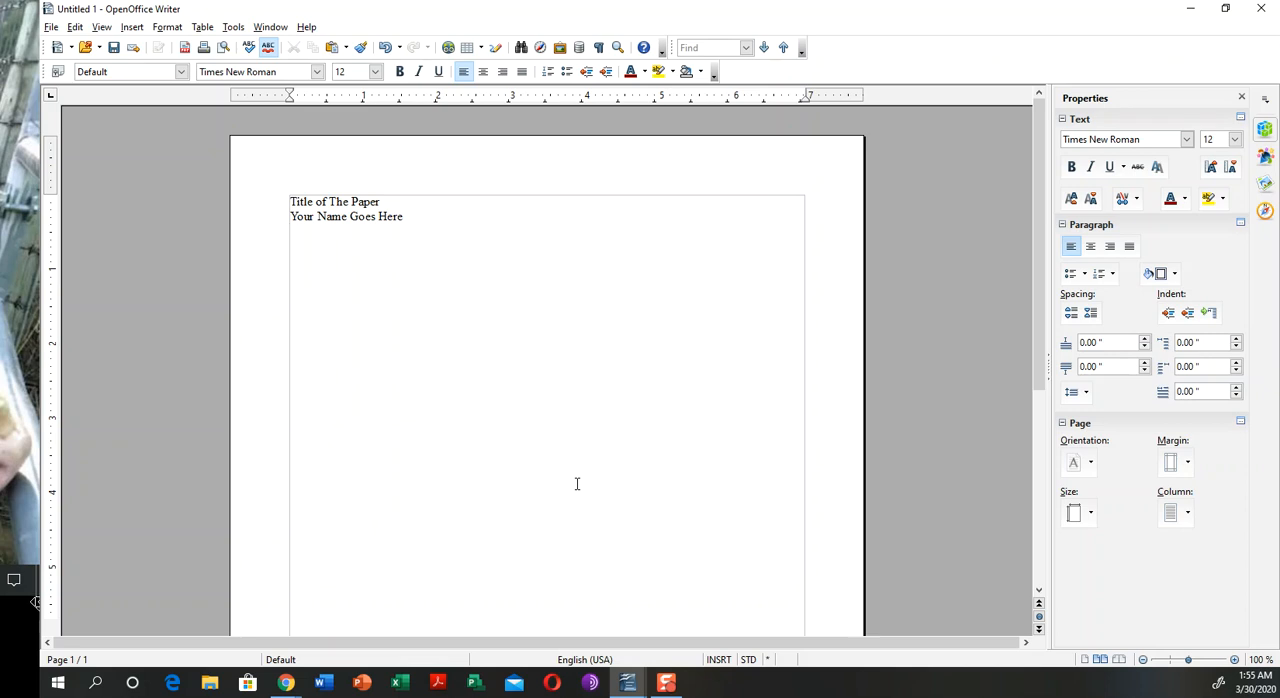
text(CPT)
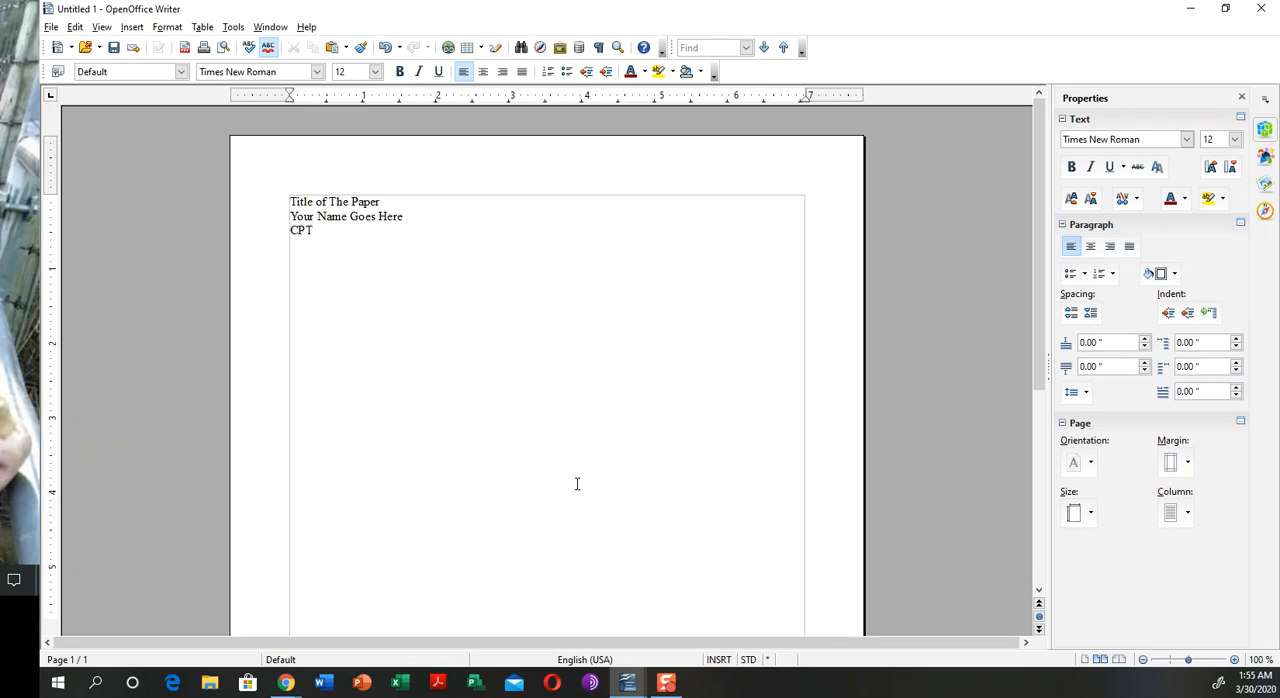
text(1212 -)
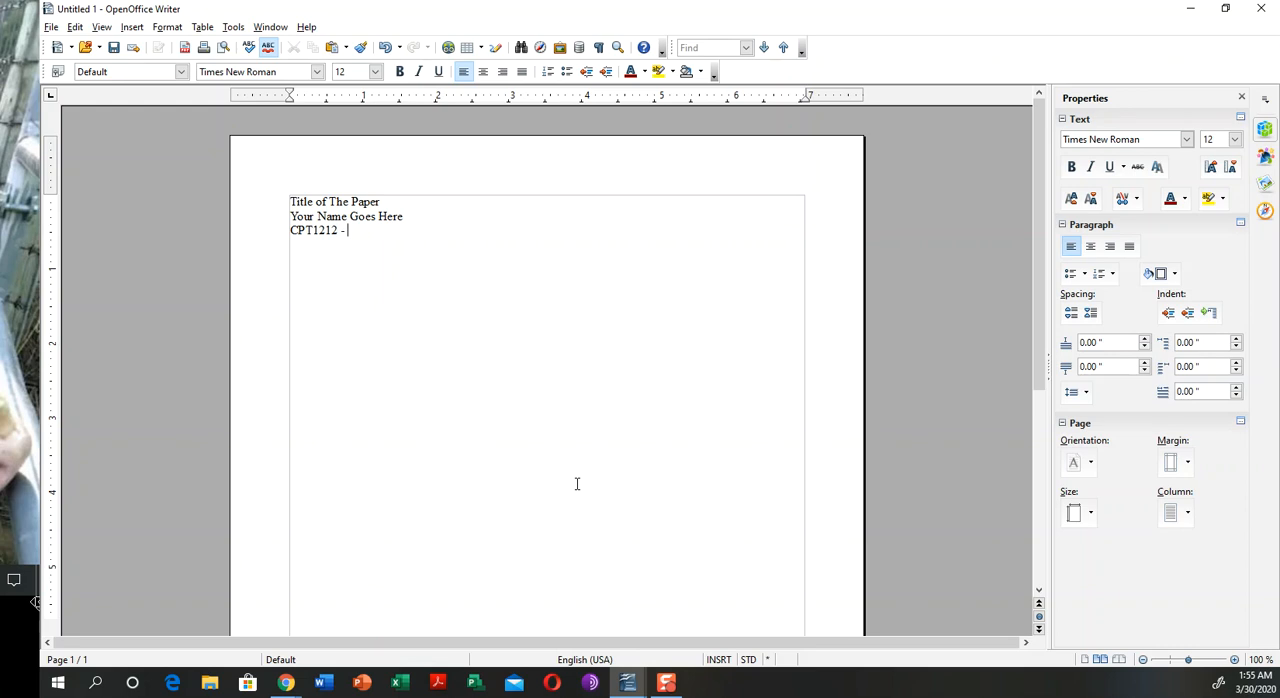
text(Computer Appl)
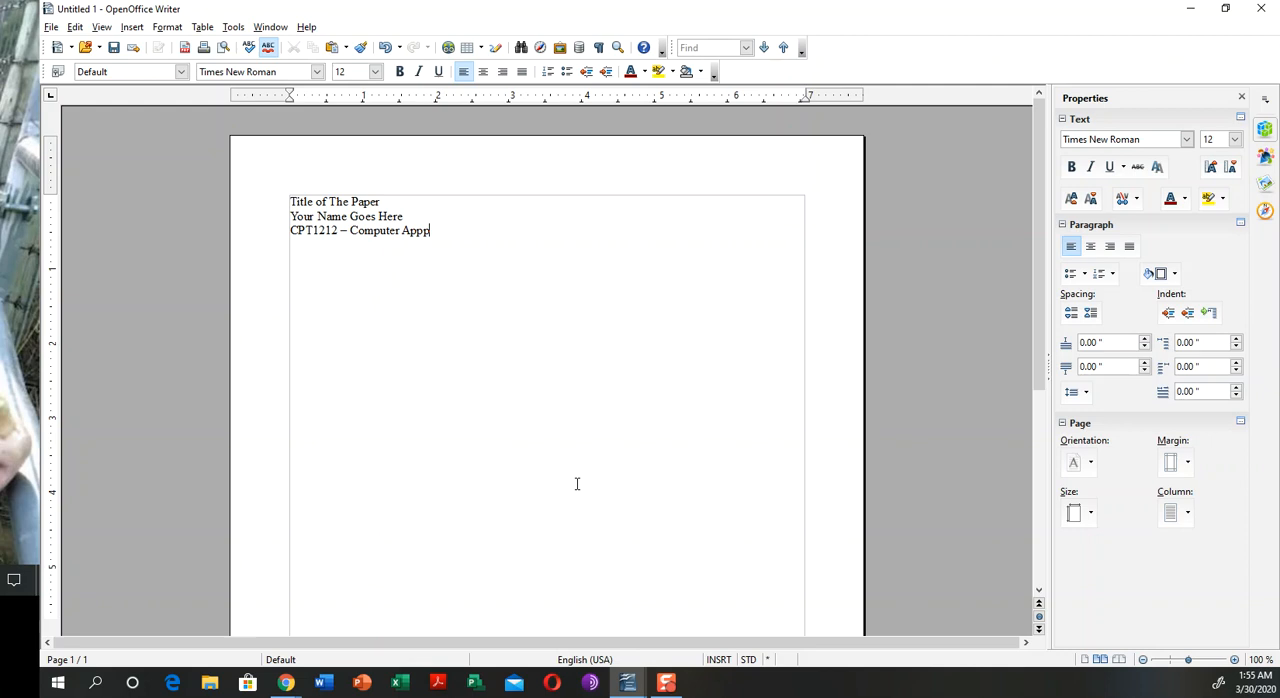
key(BackSpace)
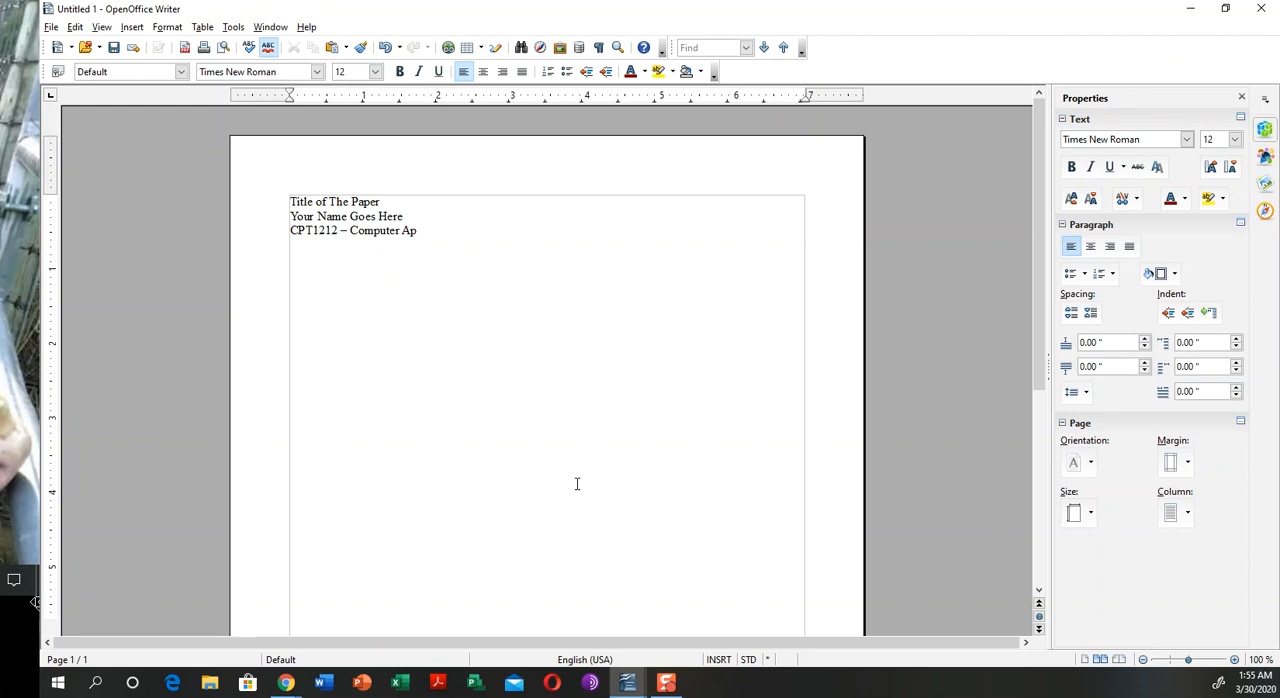
text(ps)
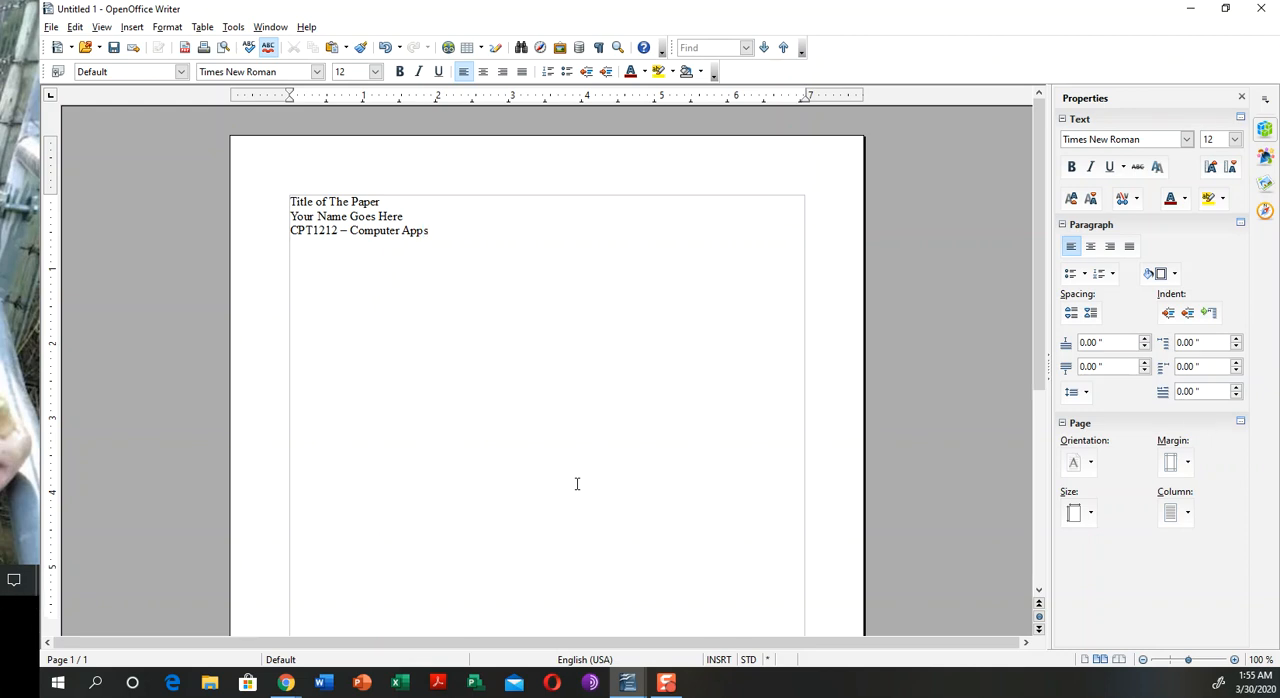
text(SUNDAY)
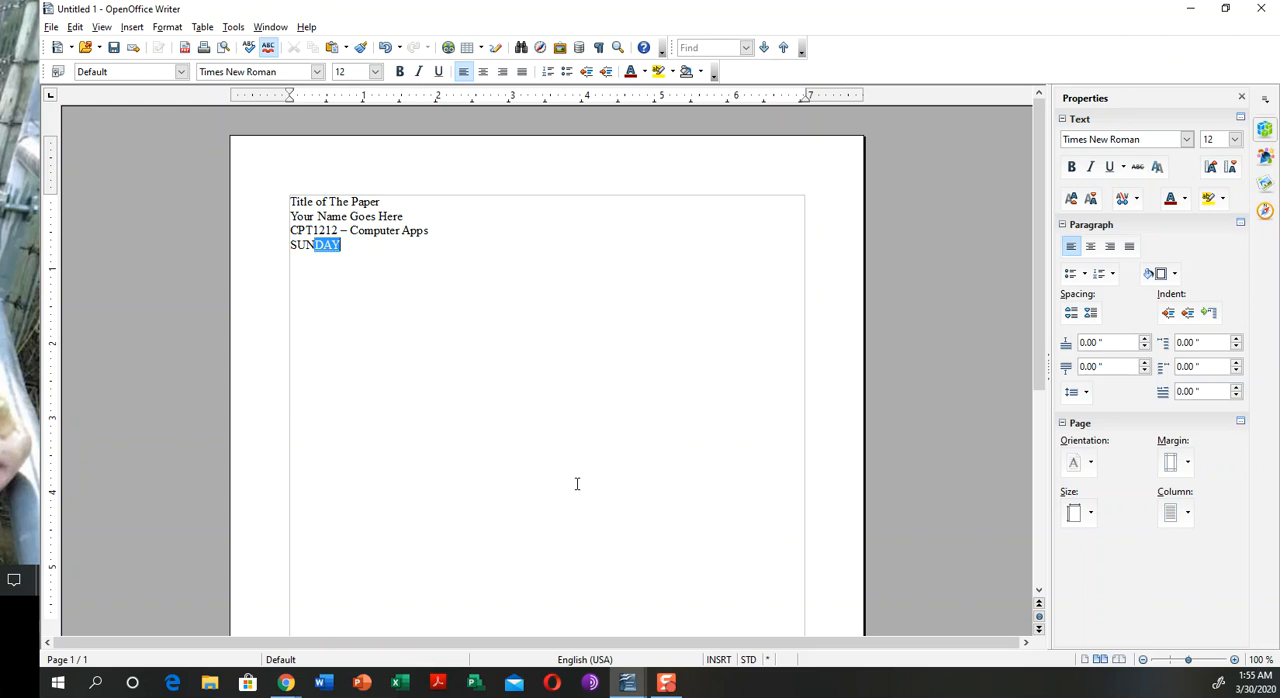
text(Sulli)
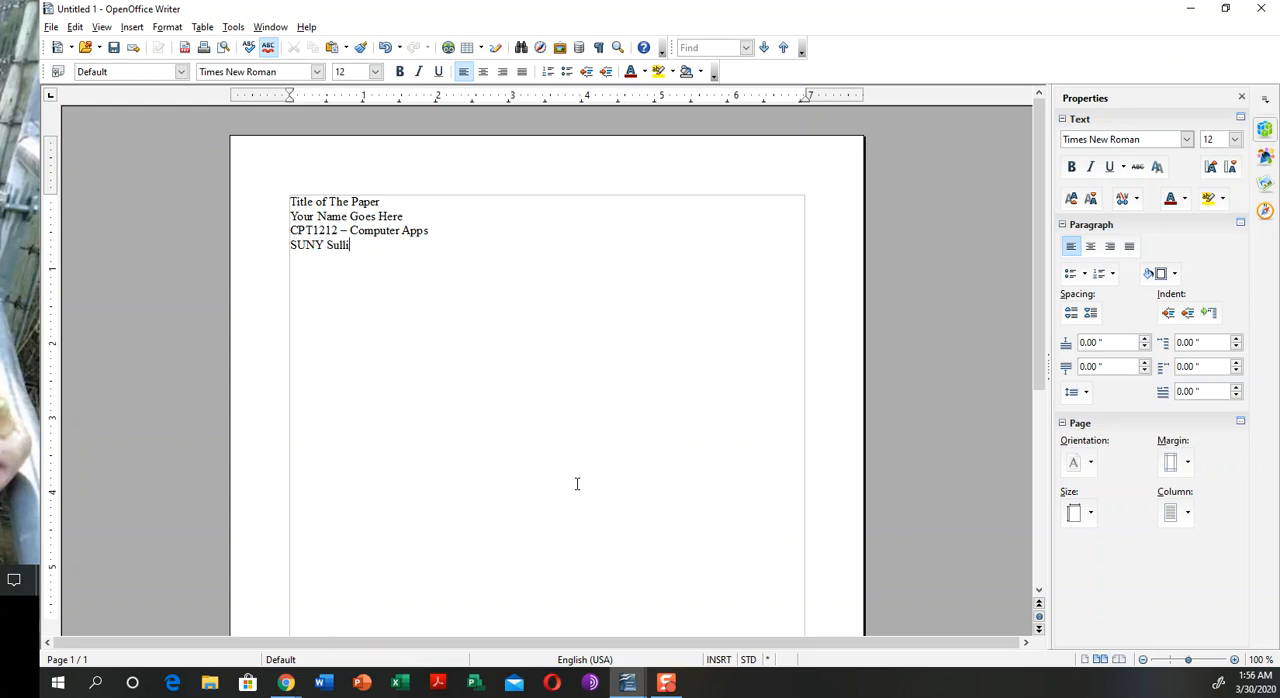
text(van CC)
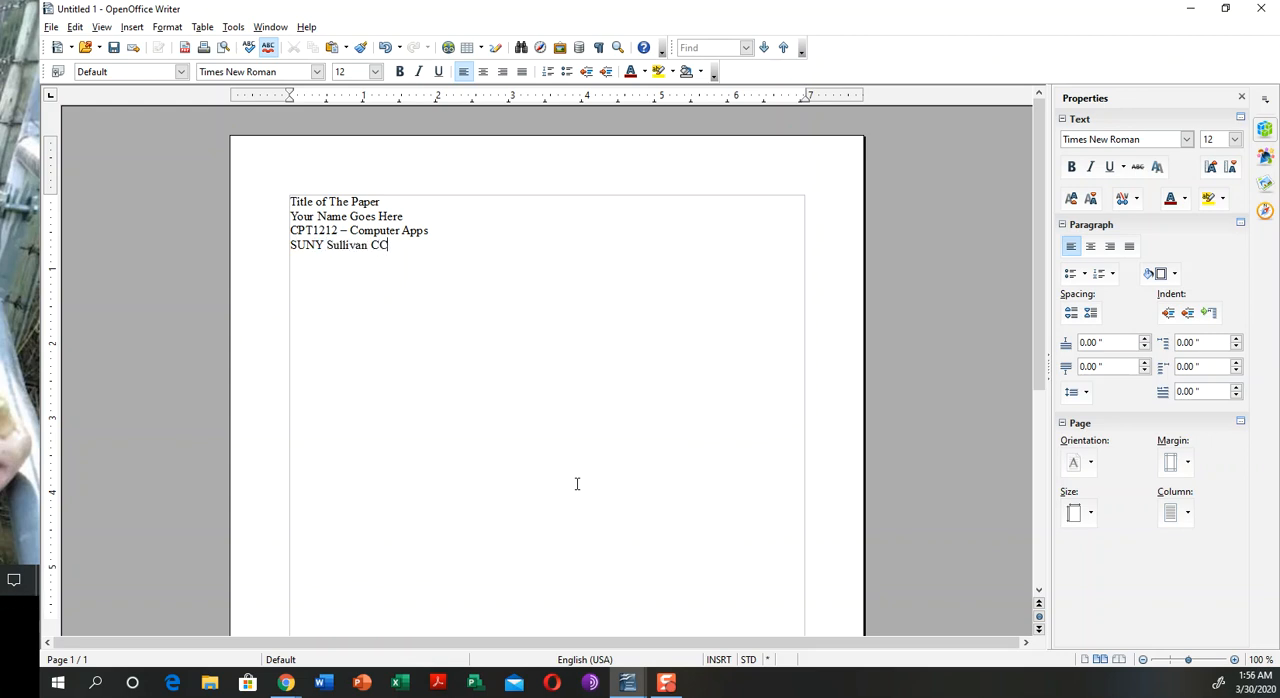
text(D)
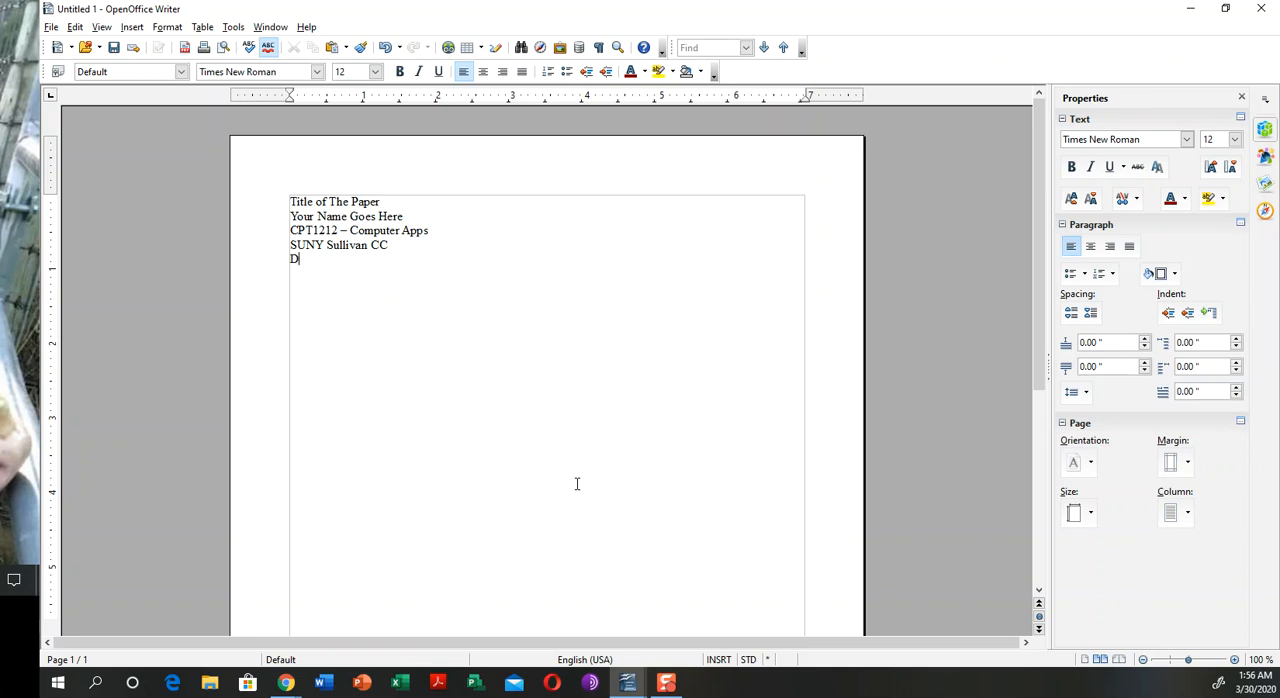
text(r. Edward)
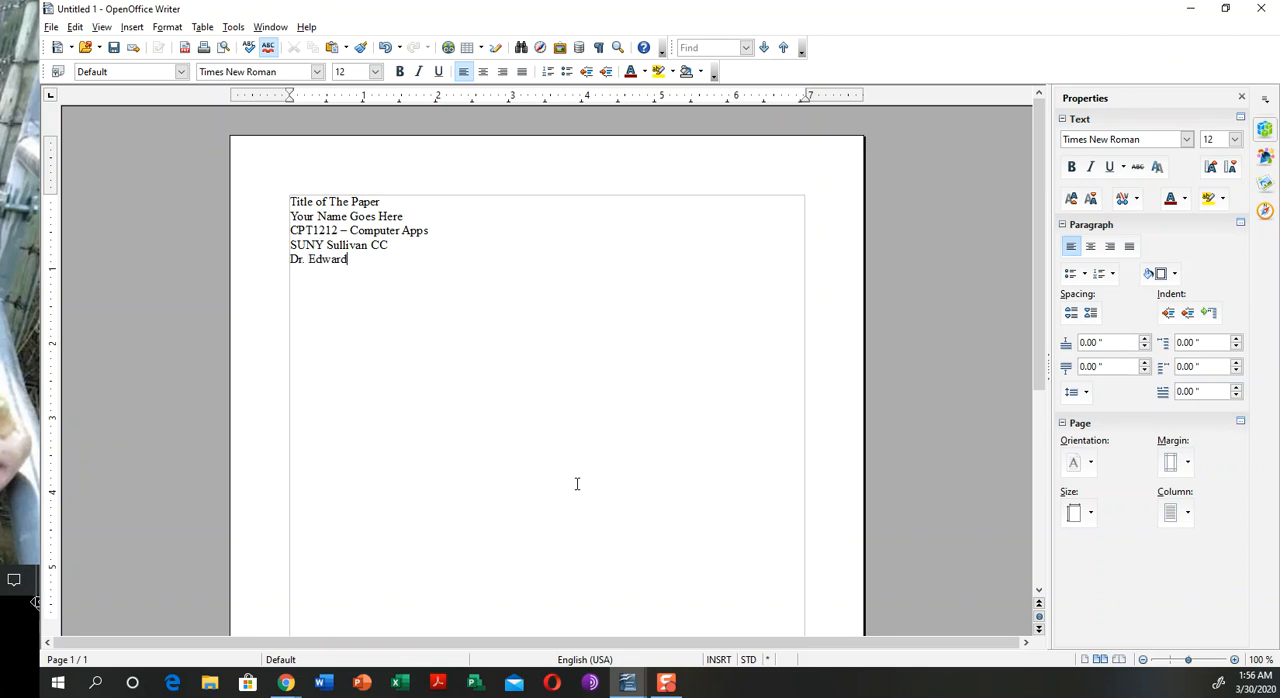
text(Santiago)
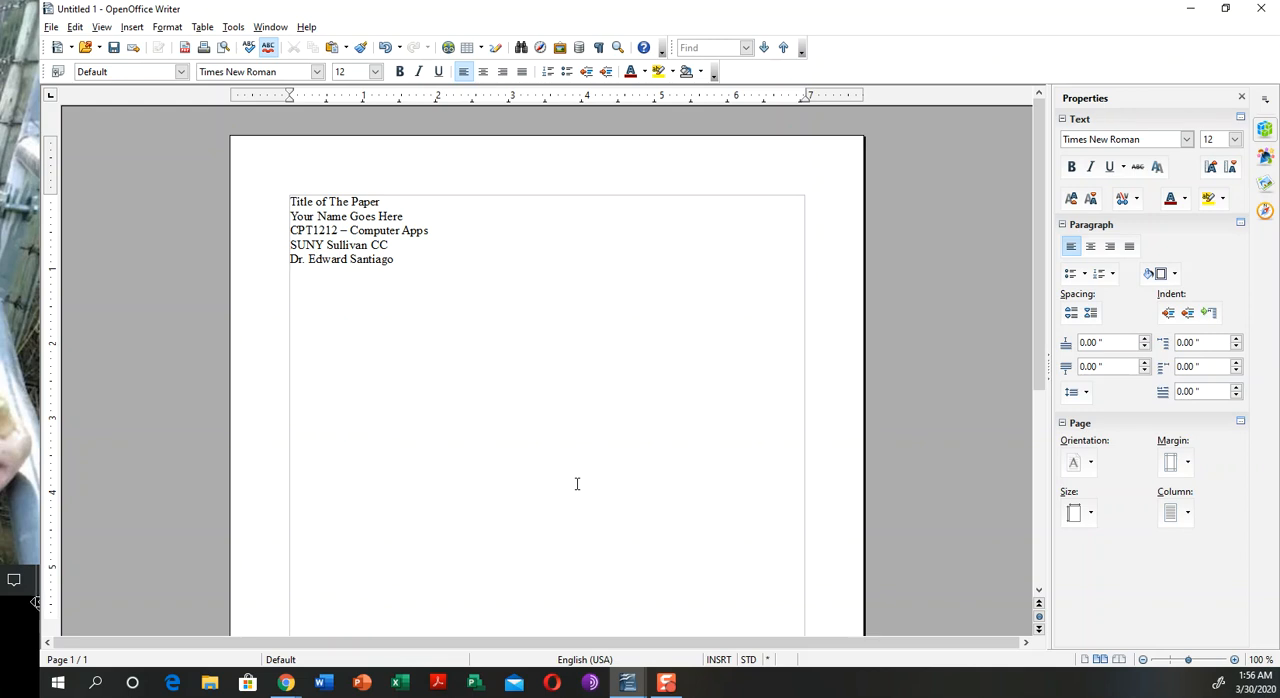
text(March)
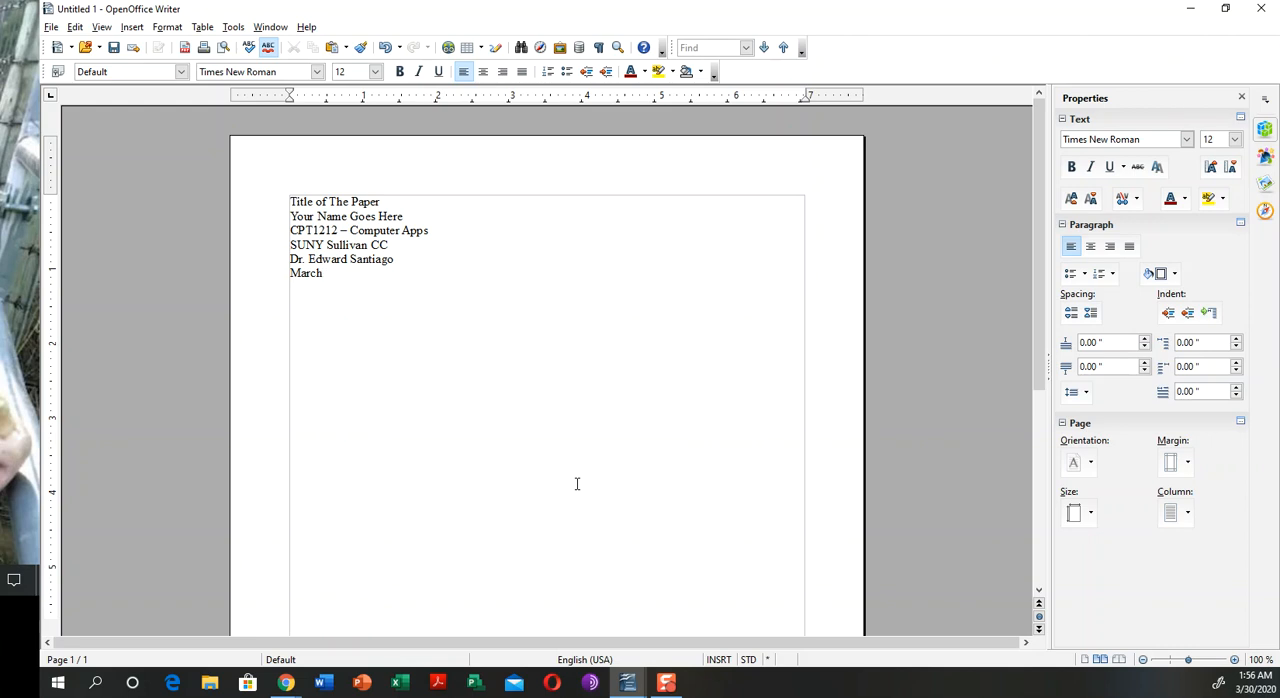
text(30,)
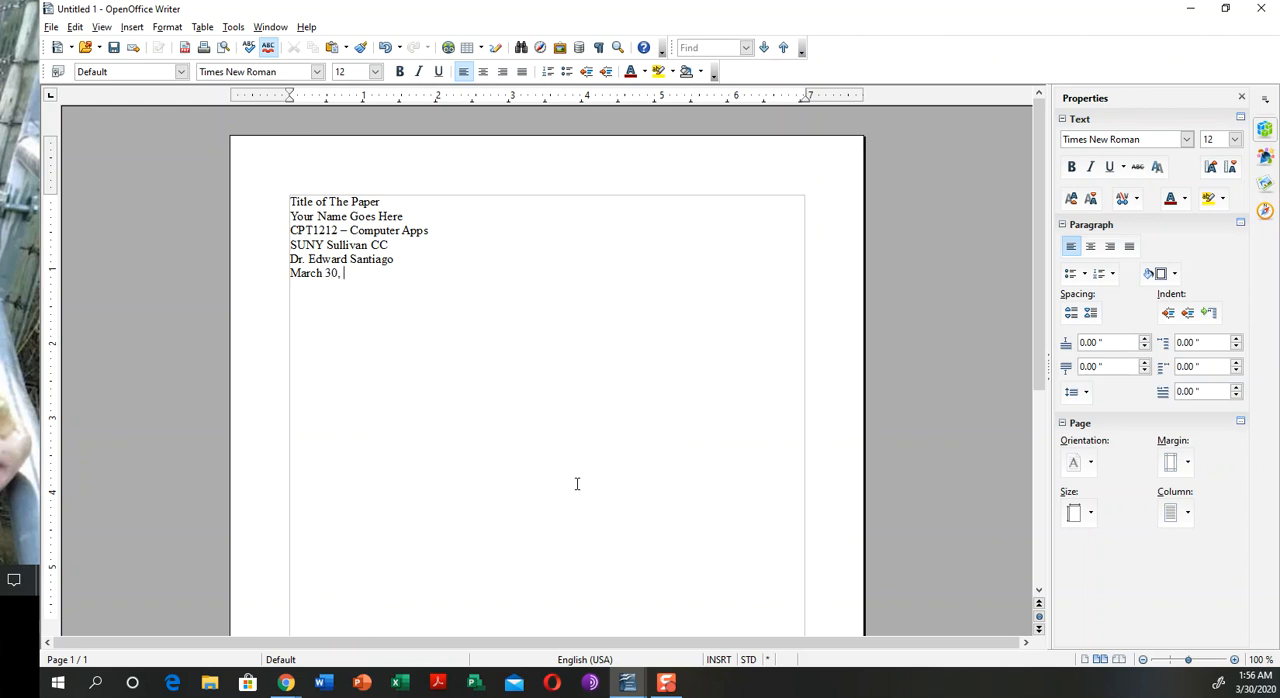
text(2020)
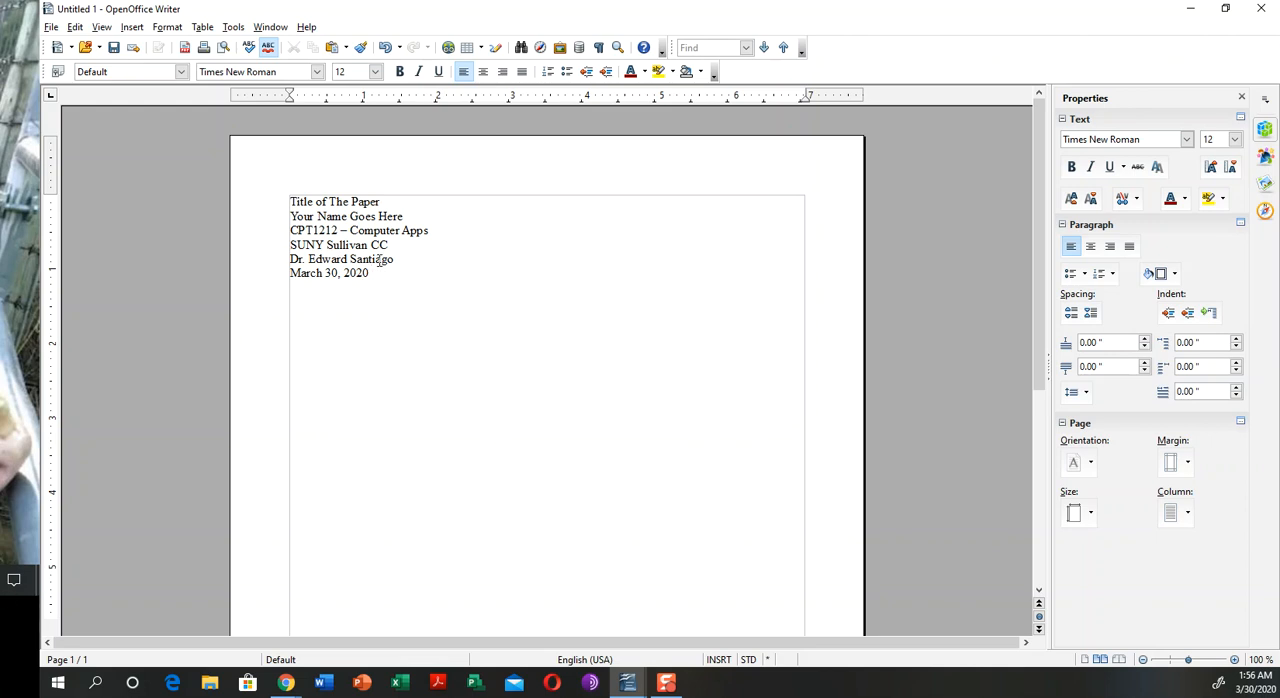
Select the six cover lines, center them, and set line spacing to 2
drag(290, 201, 369, 273)
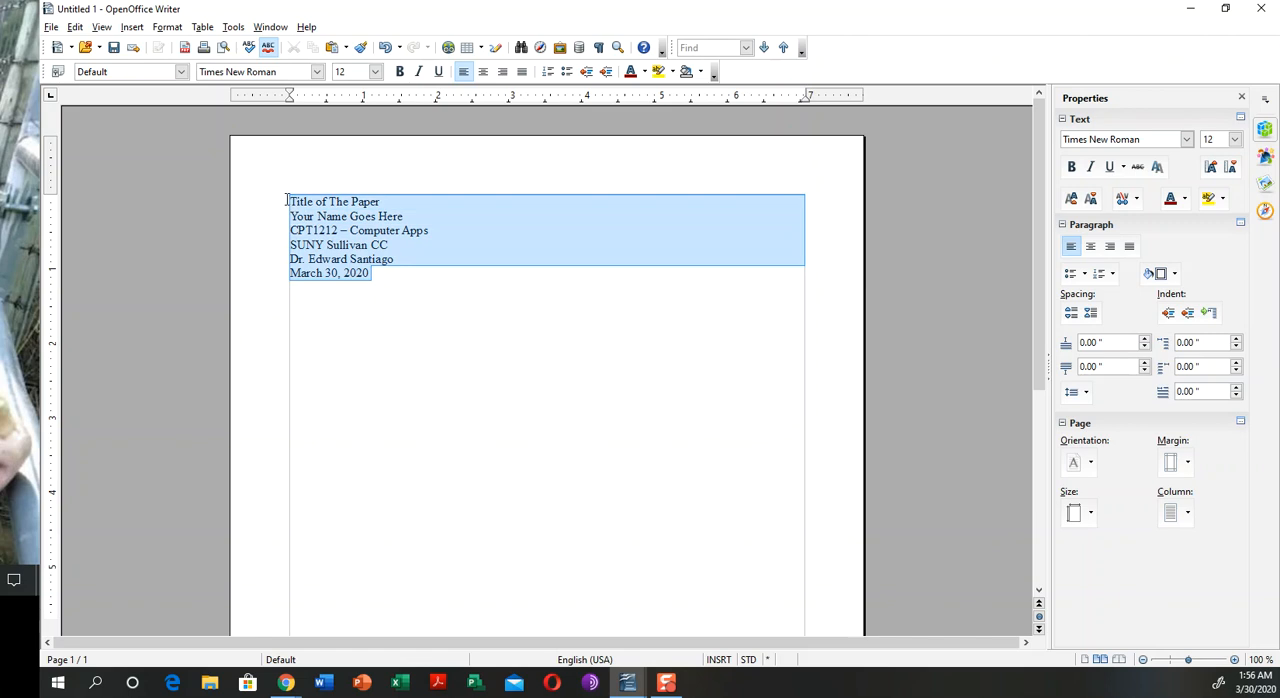
mouse_move(457, 306)
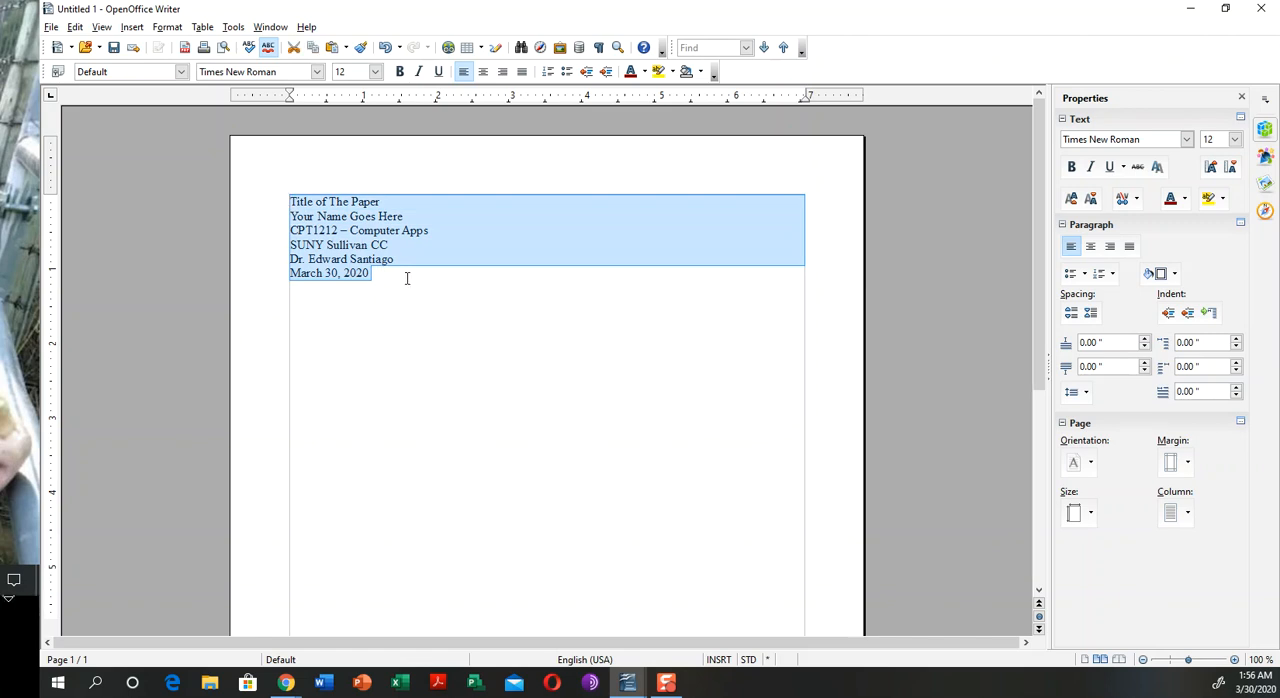
mouse_move(389, 280)
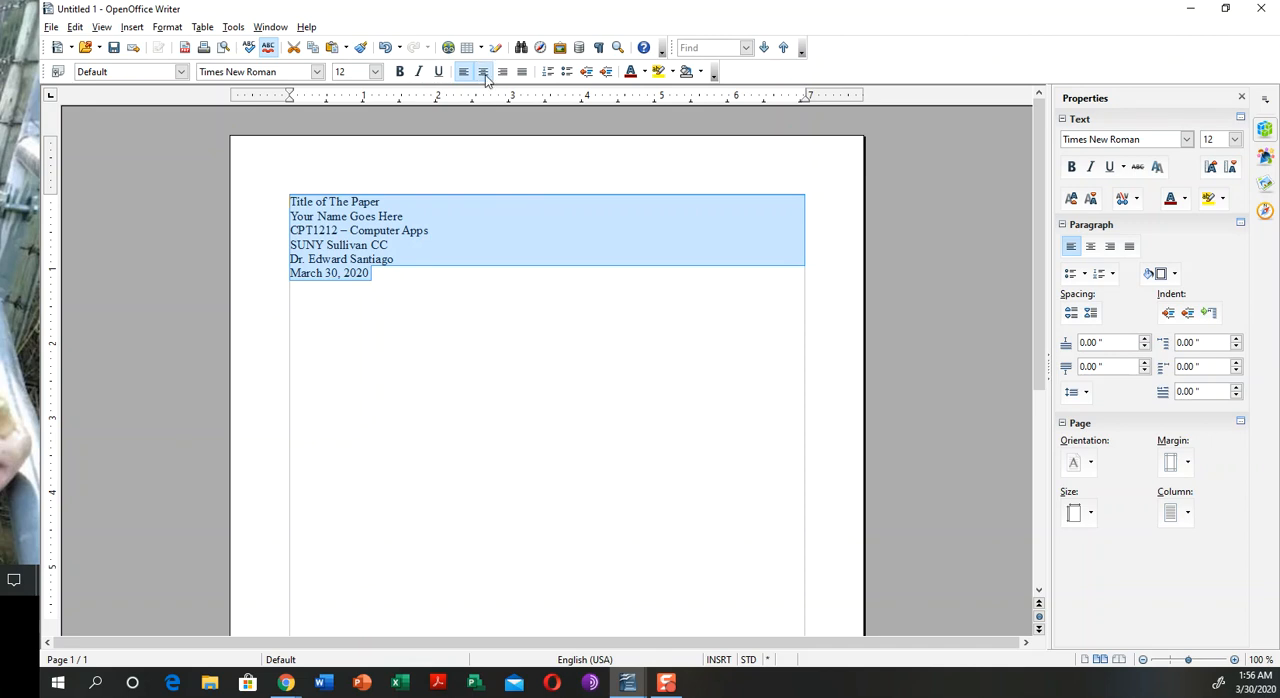
click(495, 71)
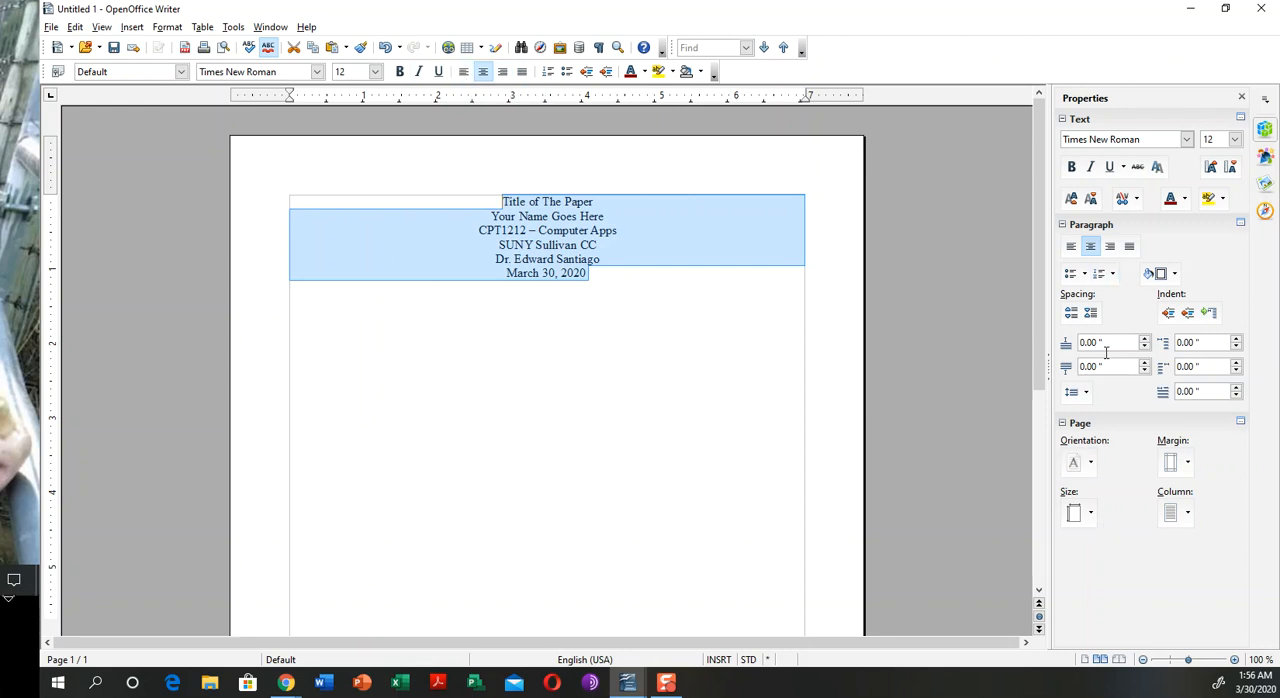
click(1082, 391)
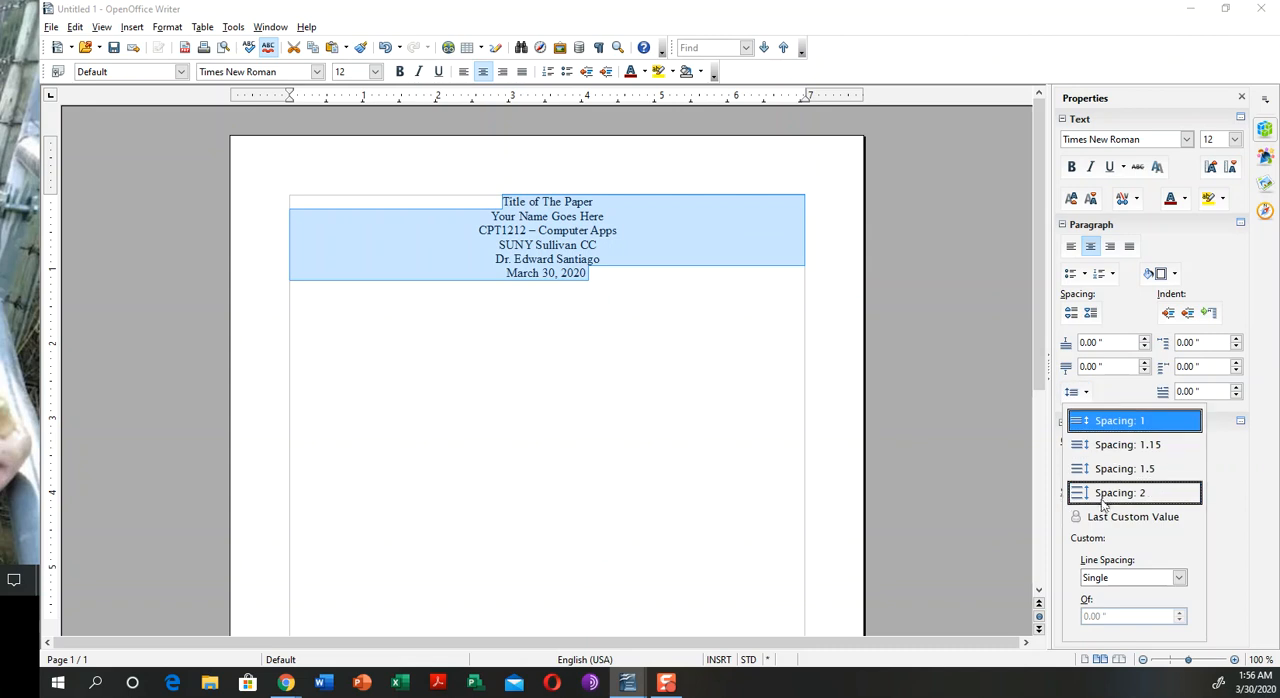
click(1119, 492)
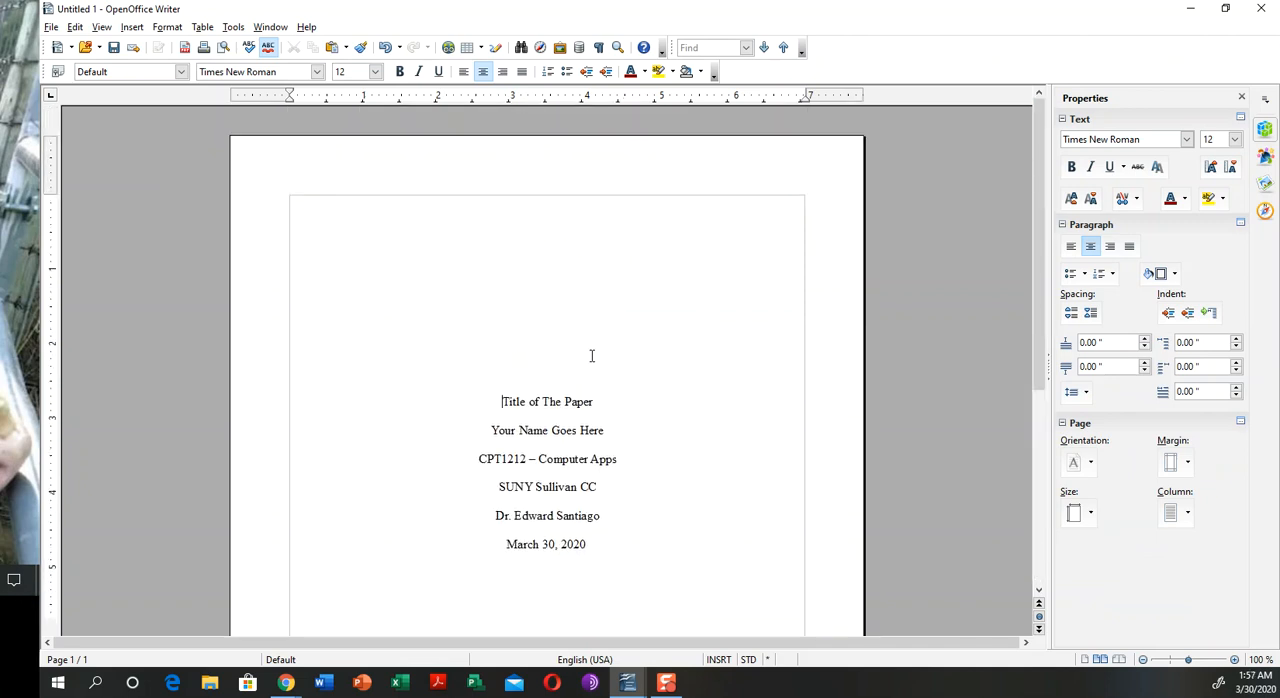
mouse_move(536, 352)
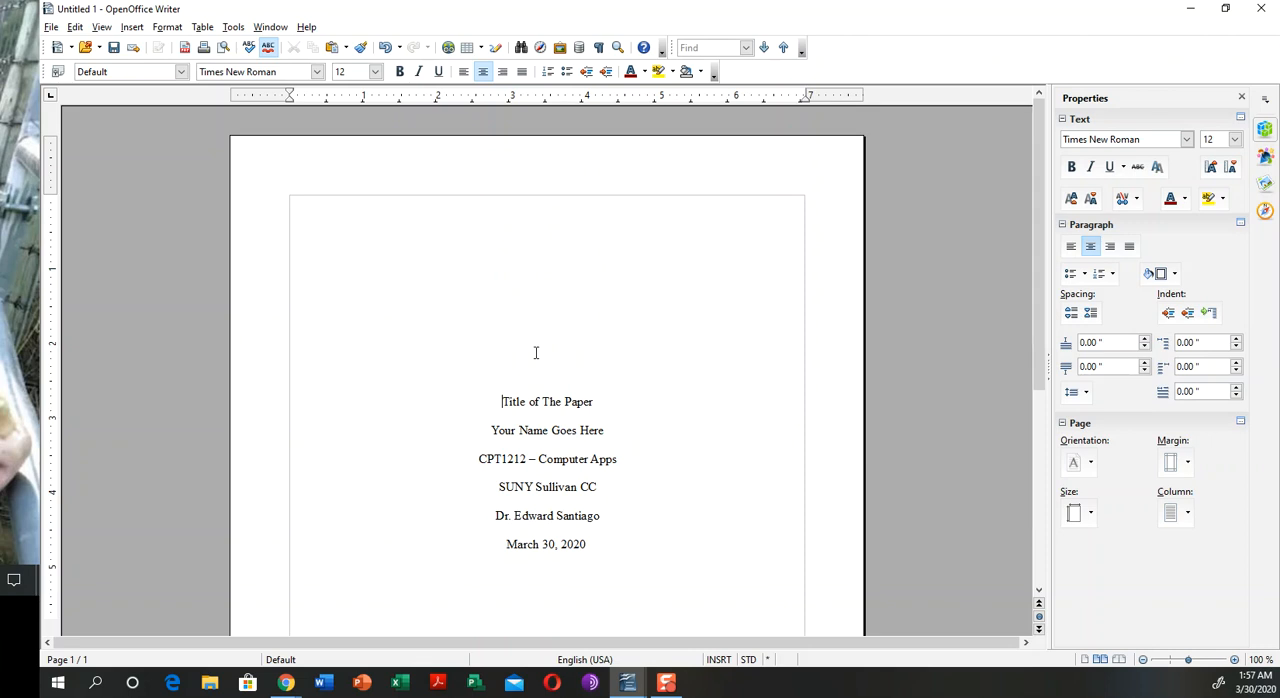
Add a default header reading 'Title of The Paper', left-aligned and changed to UPPERCASE
click(125, 27)
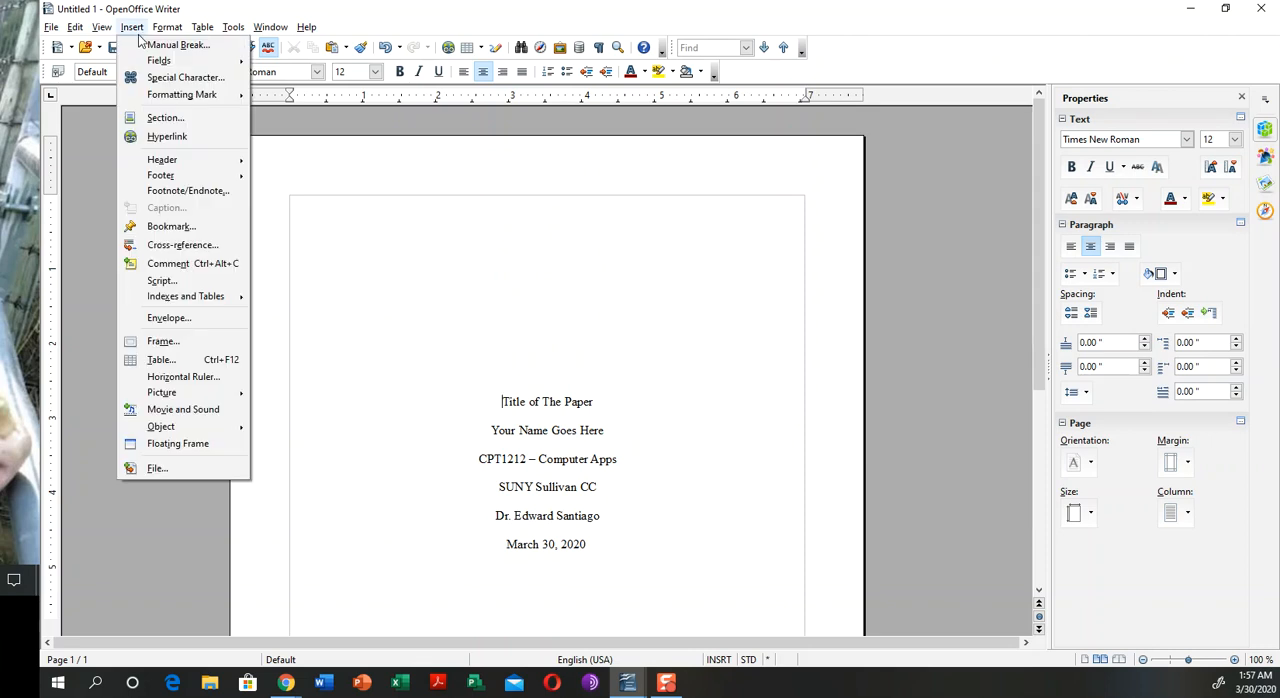
mouse_move(162, 159)
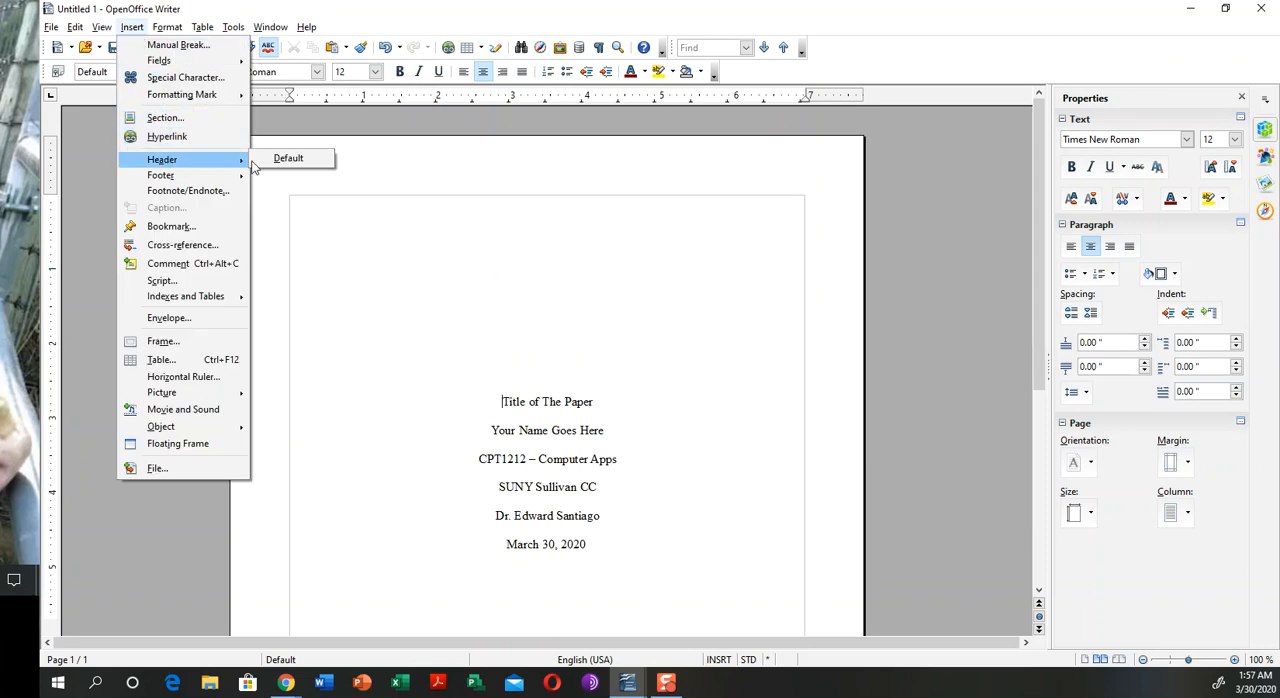
click(288, 158)
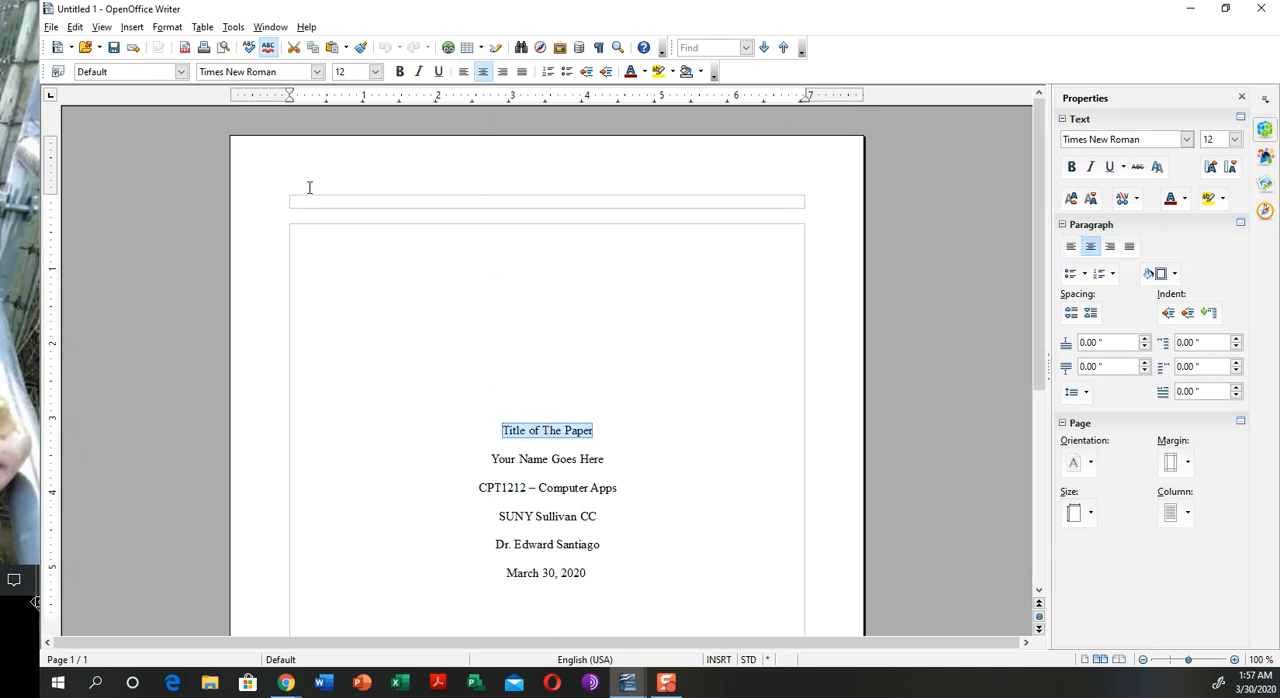
text(Title of The Paper)
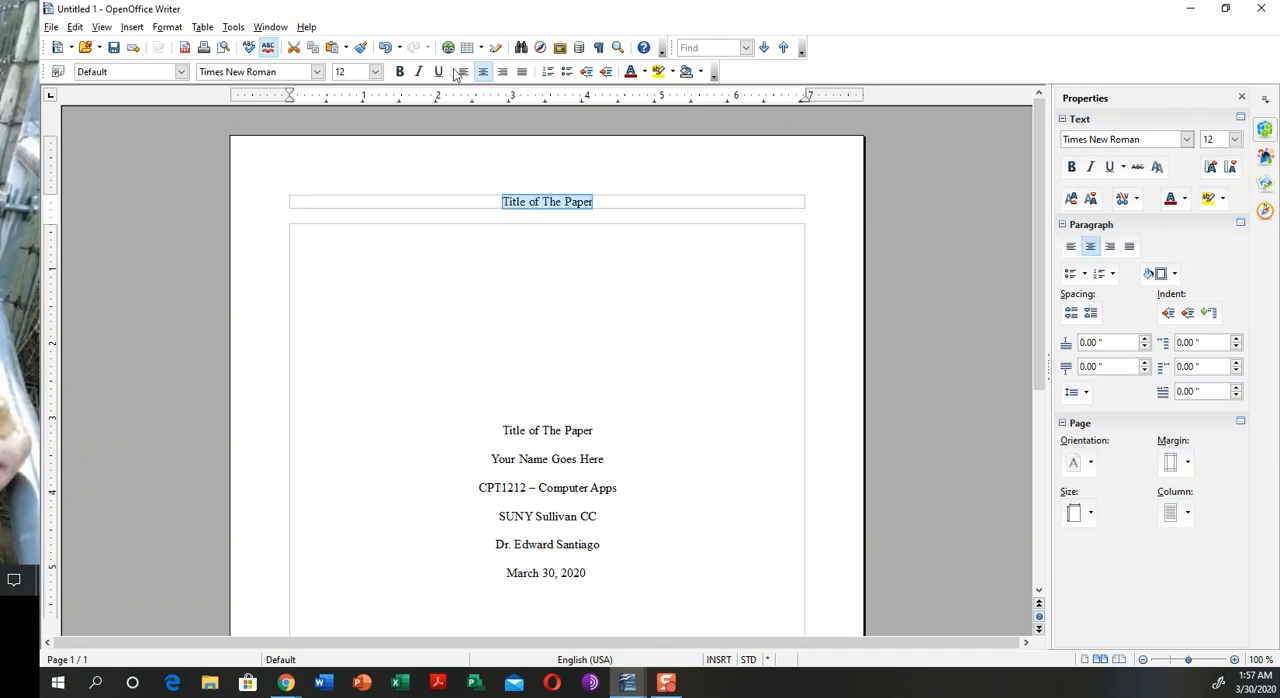
click(469, 71)
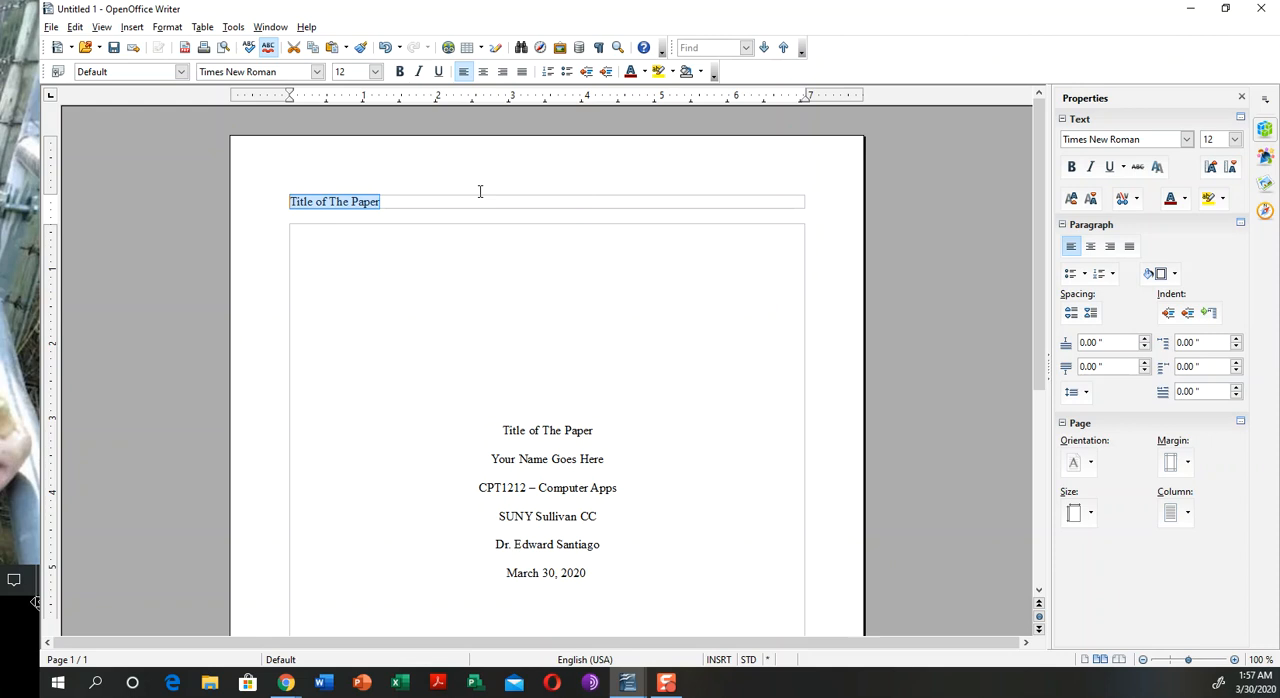
click(174, 26)
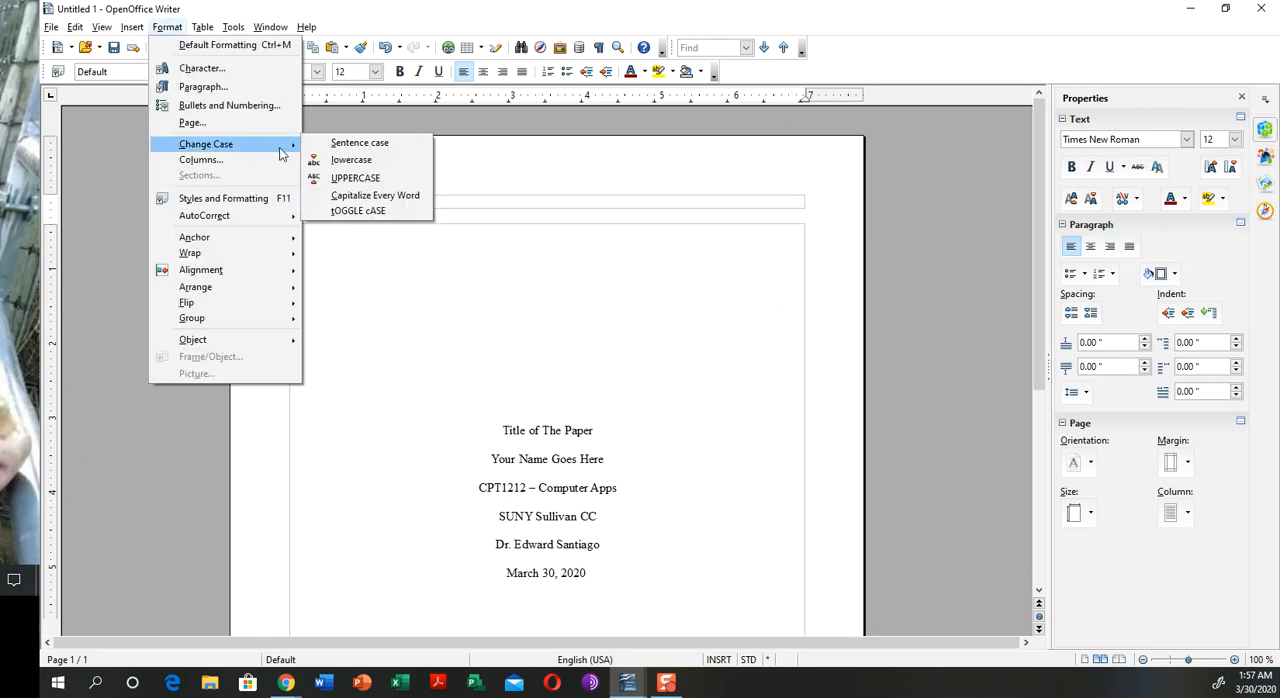
click(355, 177)
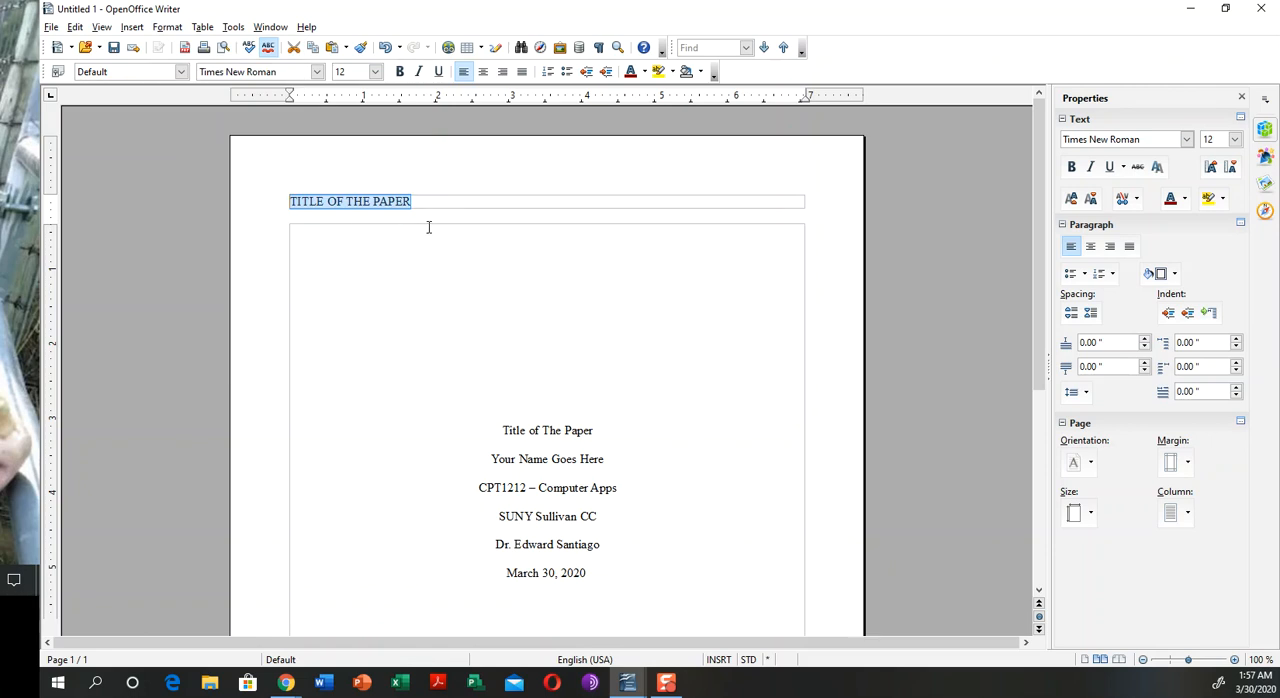
click(430, 202)
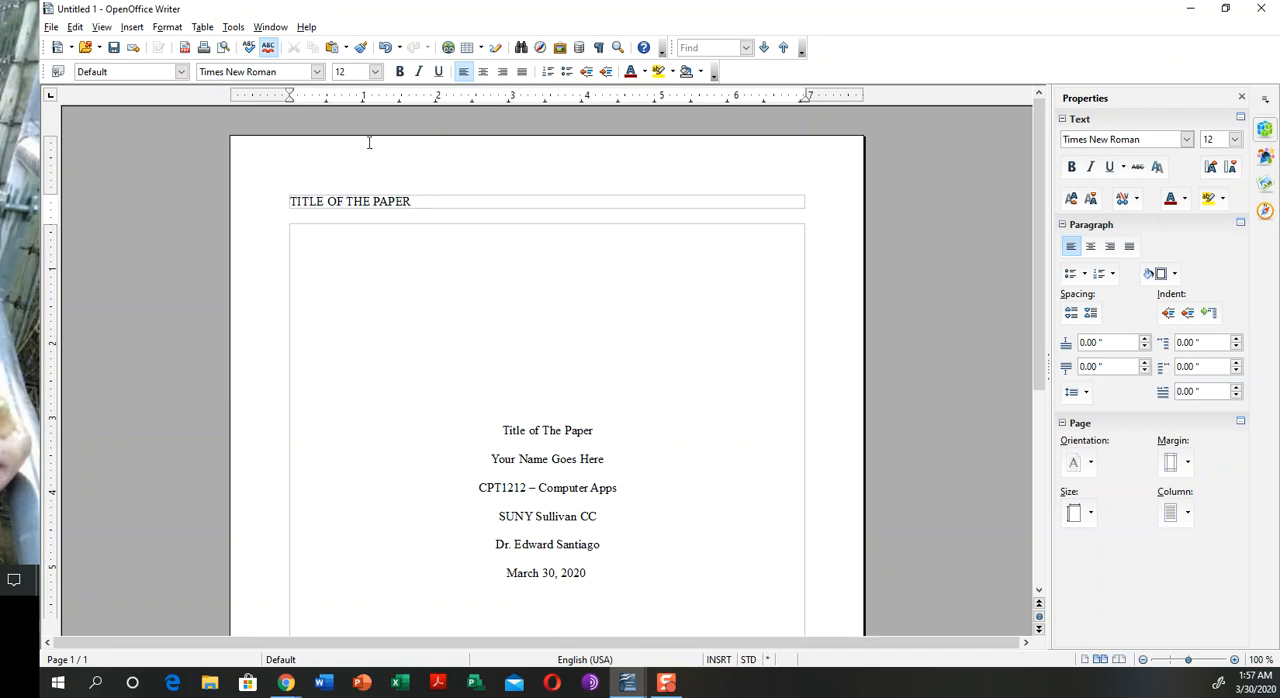
Insert a page number field at the right end of the header
click(141, 27)
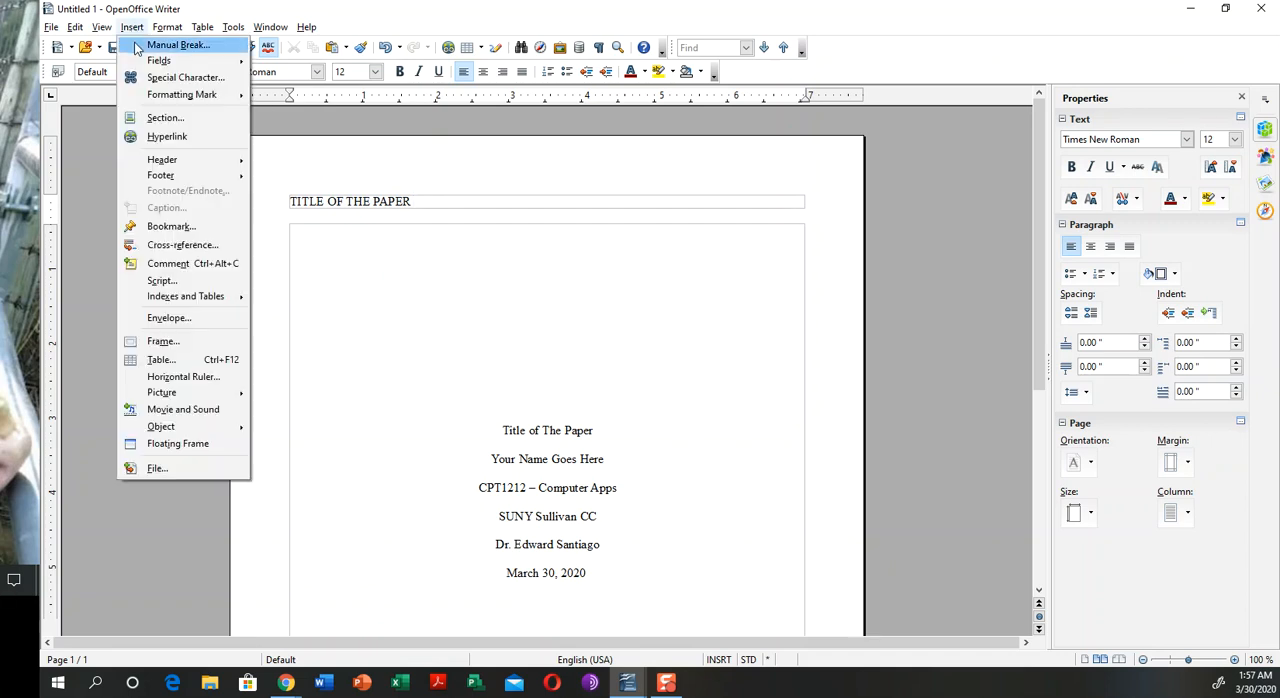
mouse_move(160, 175)
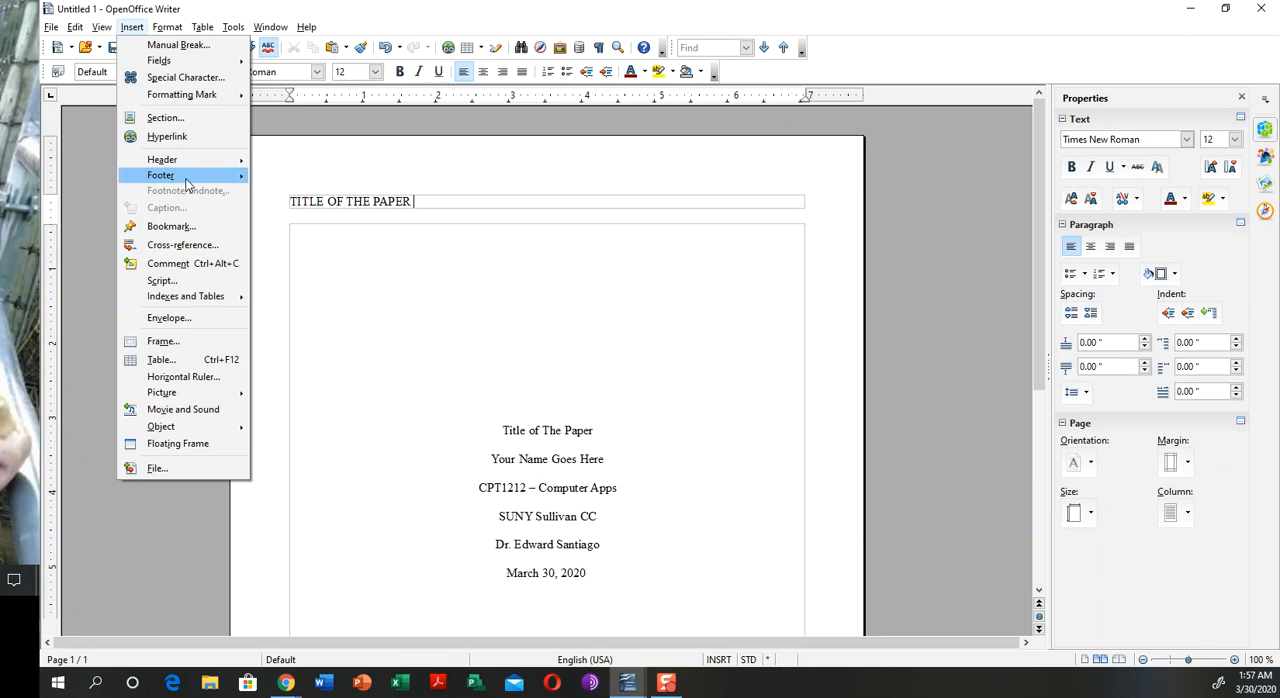
mouse_move(188, 78)
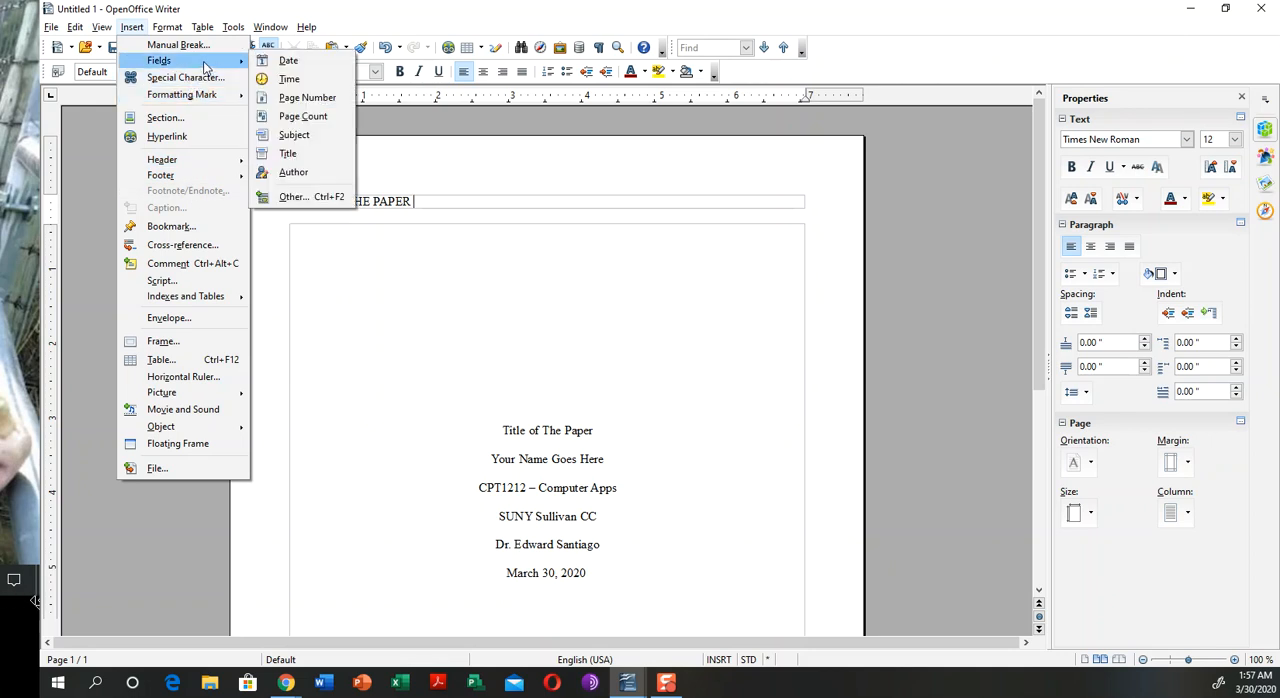
mouse_move(185, 44)
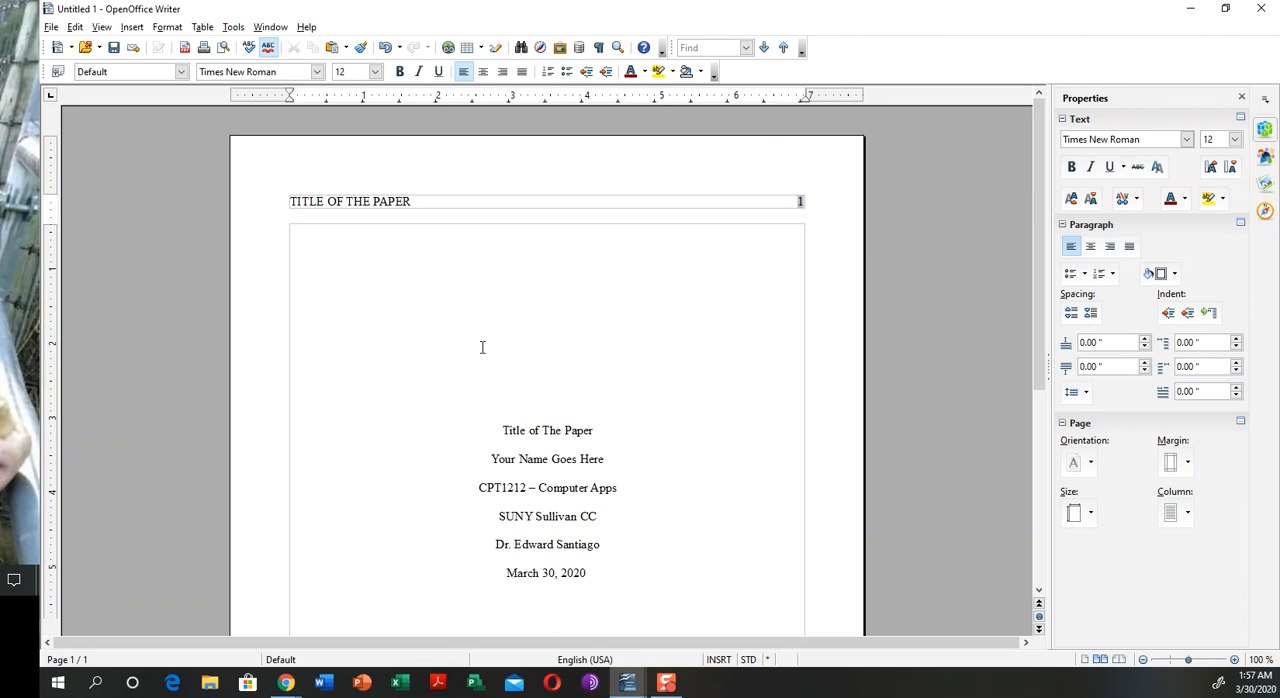
scroll(down, 3)
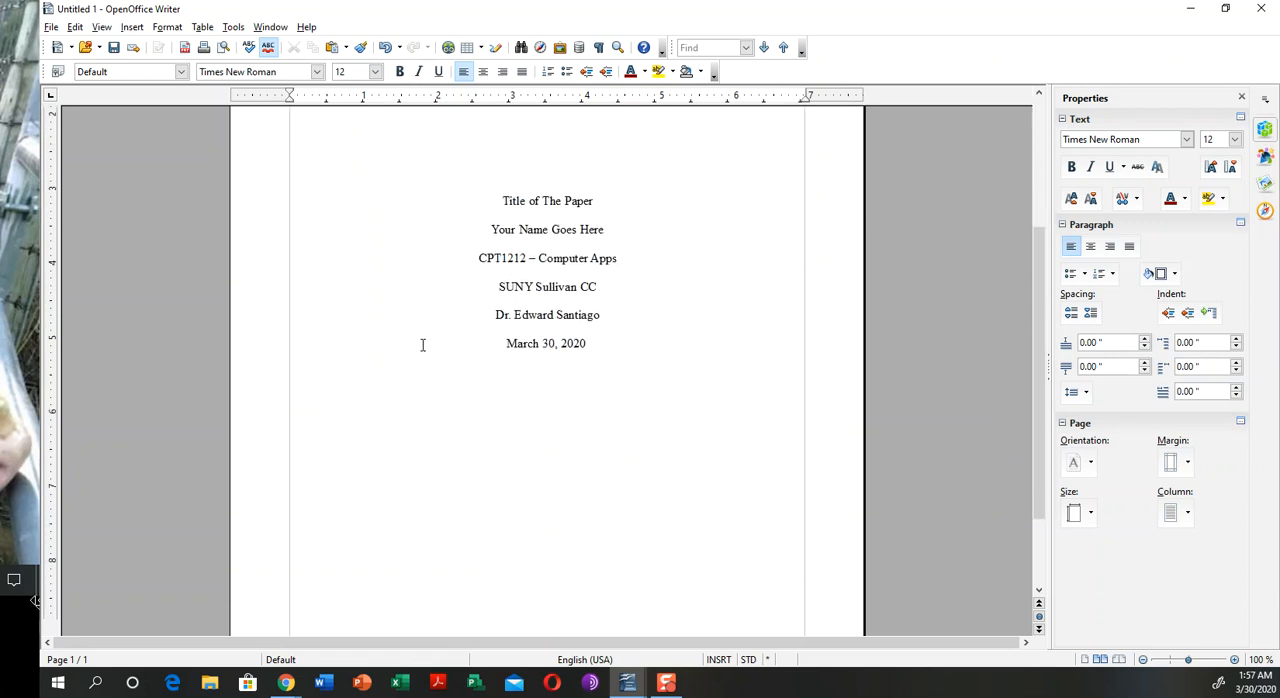